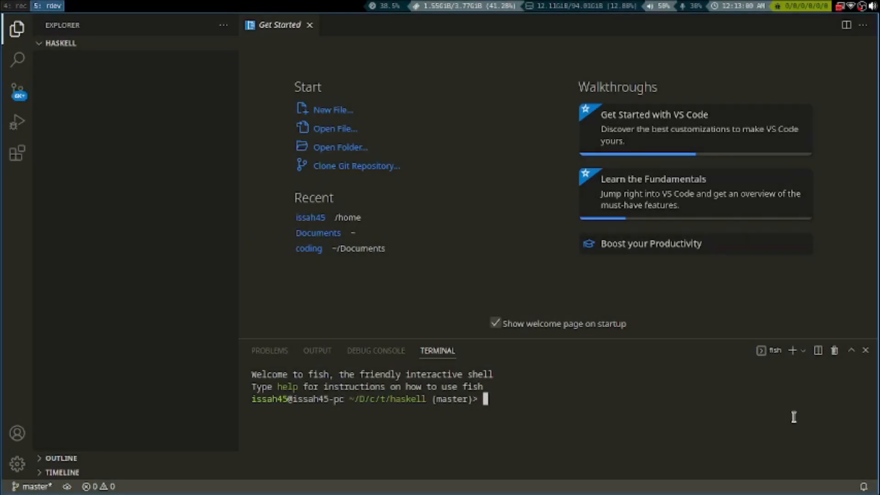
{"action": "mouse_move", "coordinate": [638, 172]}
{"action": "type", "text": "sudo pacman -Sy f"}
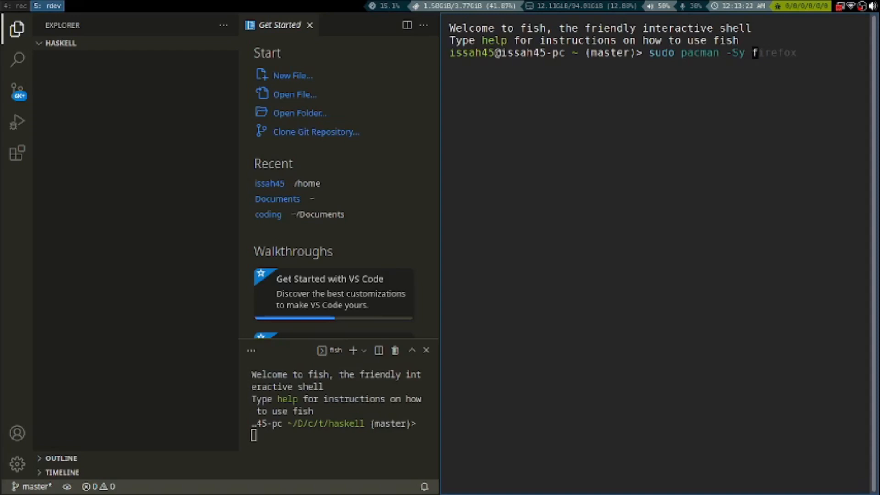
Start installing ghc and cabal-install with sudo pacman -Sy in the fish terminal.
{"action": "type", "text": "ghc cabal-install"}
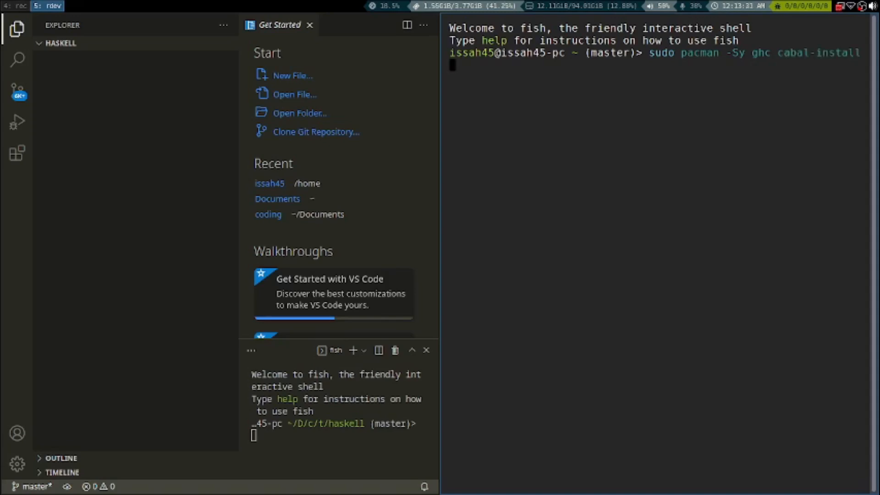
{"action": "key", "text": "Return"}
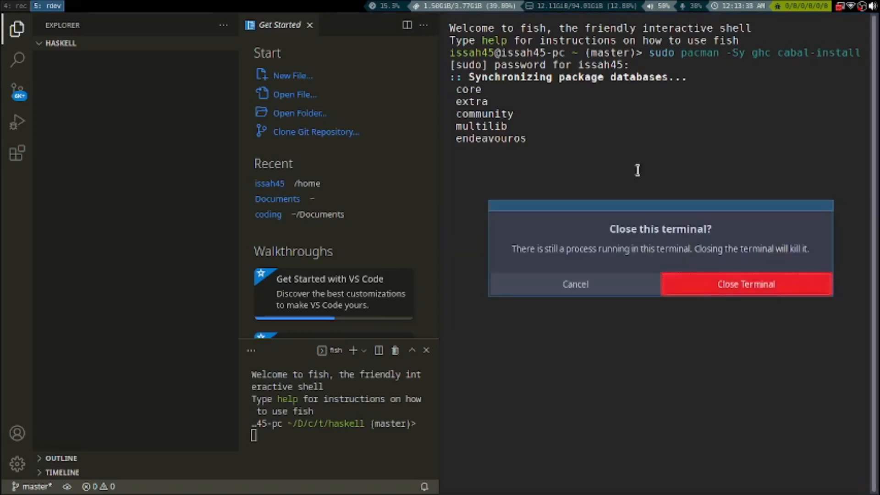
Close the terminal, create intro.hs in the haskell folder, and dismiss the HLS notice and welcome page.
{"action": "left_click", "coordinate": [745, 284]}
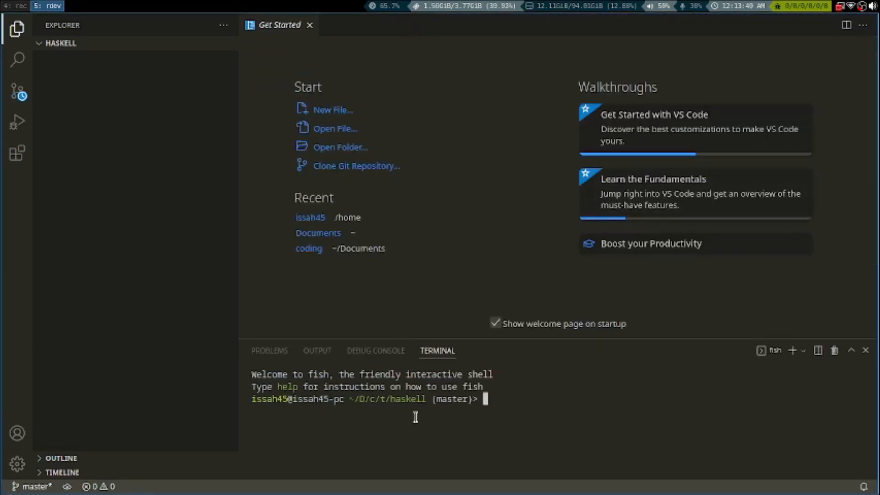
{"action": "mouse_move", "coordinate": [345, 181]}
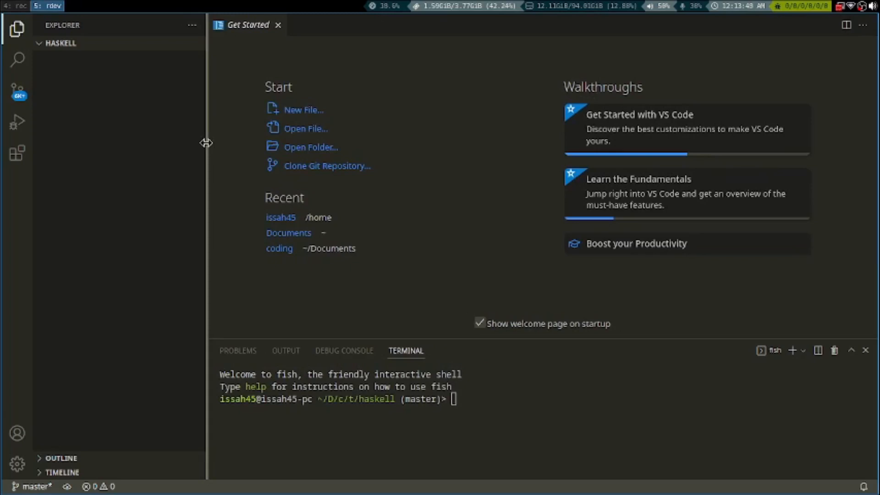
{"action": "mouse_move", "coordinate": [117, 70]}
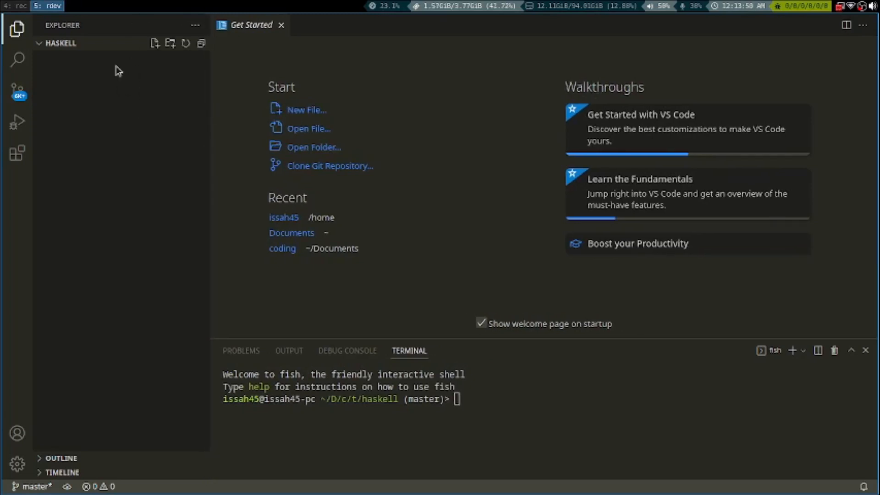
{"action": "left_click", "coordinate": [154, 43]}
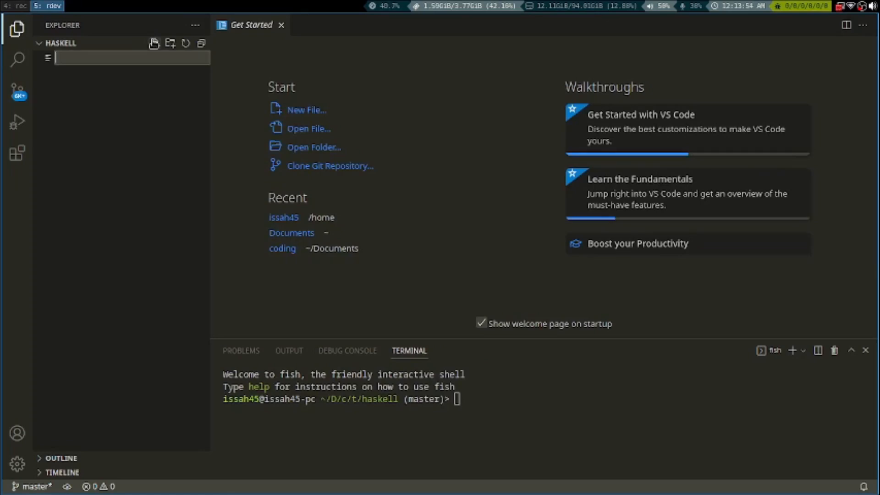
{"action": "type", "text": "intro.hs"}
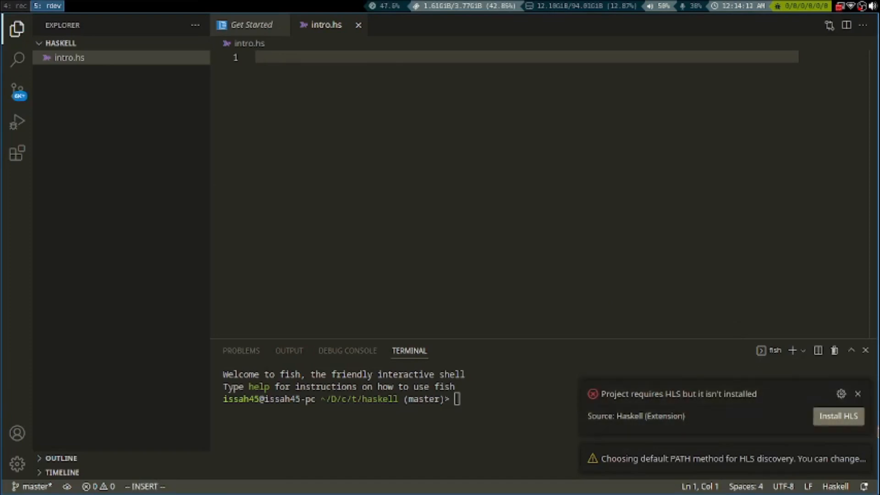
{"action": "mouse_move", "coordinate": [868, 444]}
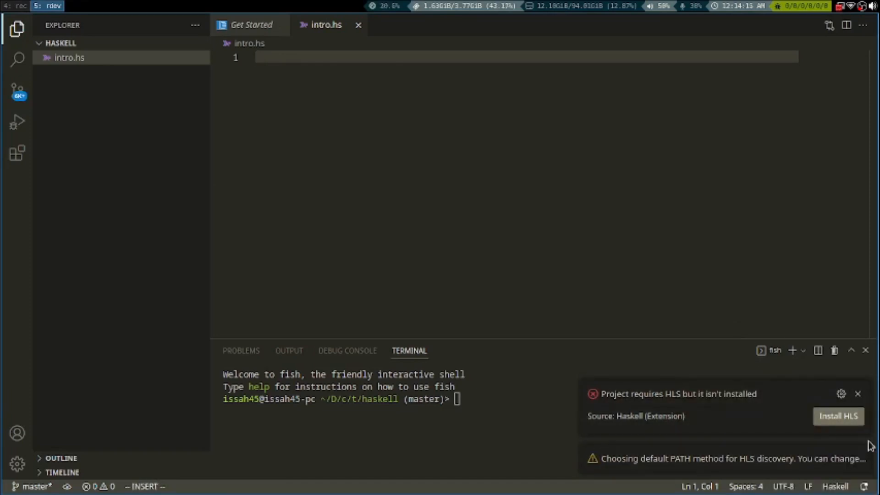
{"action": "mouse_move", "coordinate": [858, 396]}
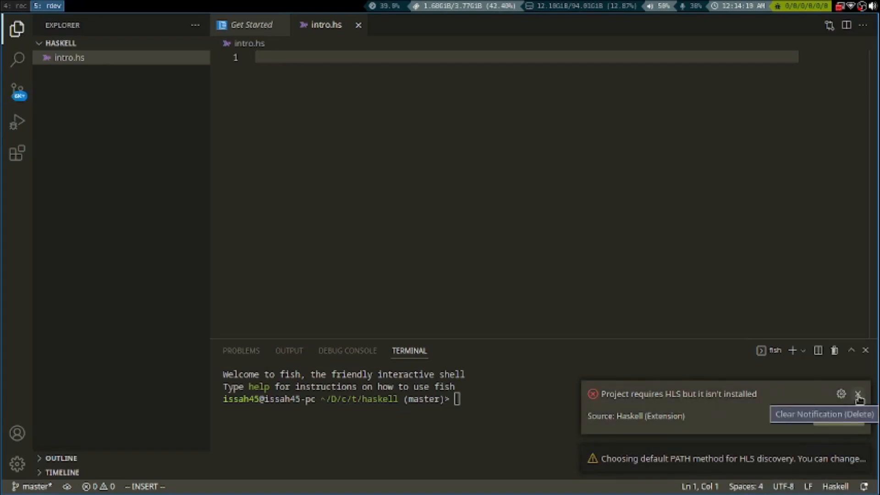
{"action": "left_click", "coordinate": [856, 397]}
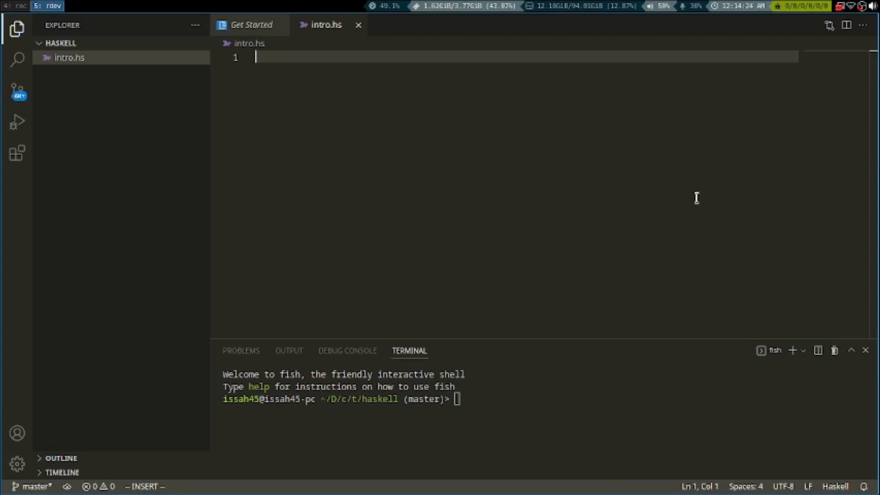
{"action": "key", "text": "Enter"}
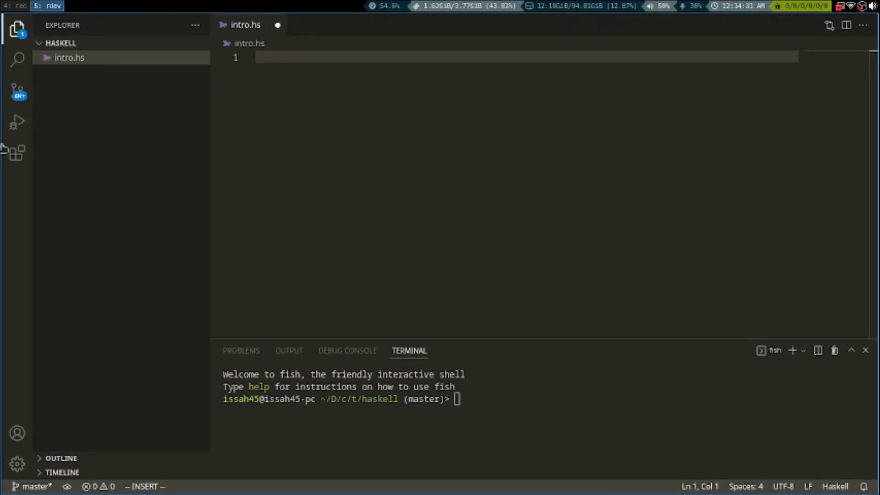
Search extensions for 'haskell', confirm the Haskell extension is installed, then close its page.
{"action": "left_click", "coordinate": [17, 152]}
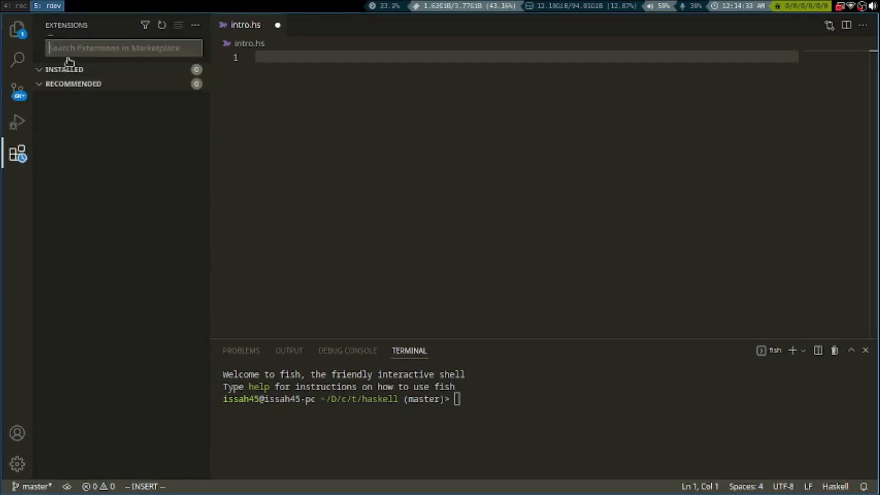
{"action": "type", "text": "haskell"}
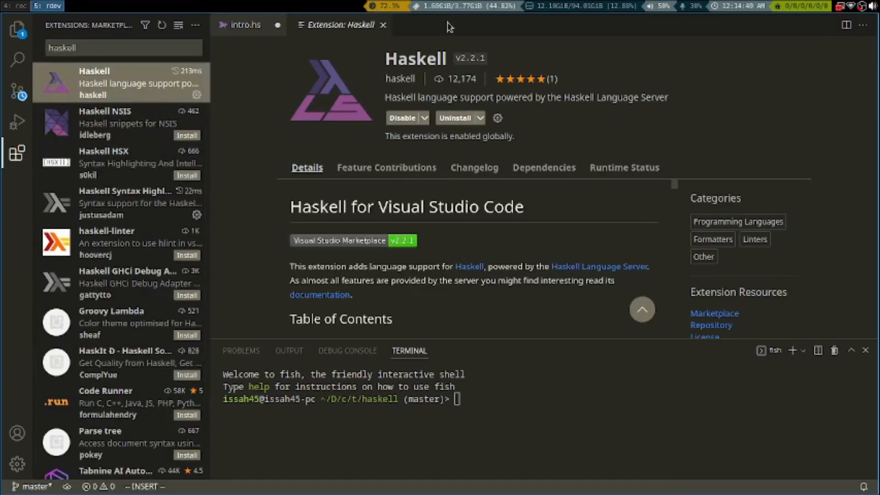
{"action": "mouse_move", "coordinate": [389, 43]}
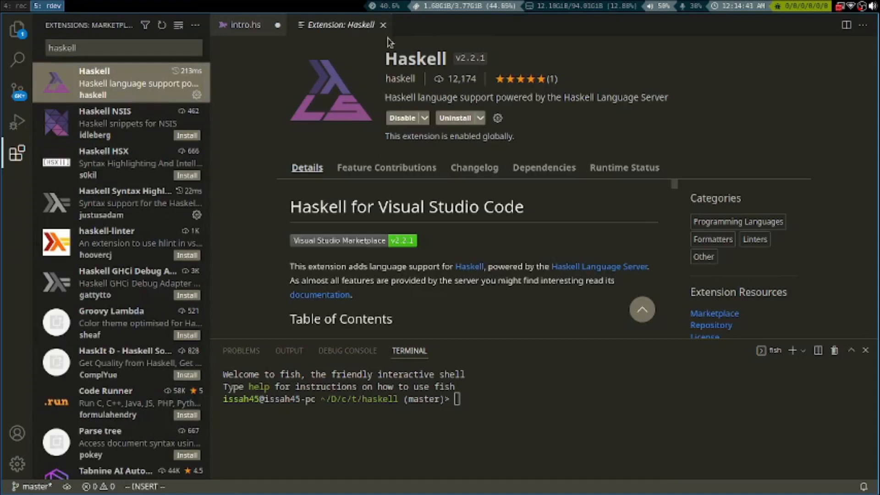
{"action": "mouse_move", "coordinate": [382, 24]}
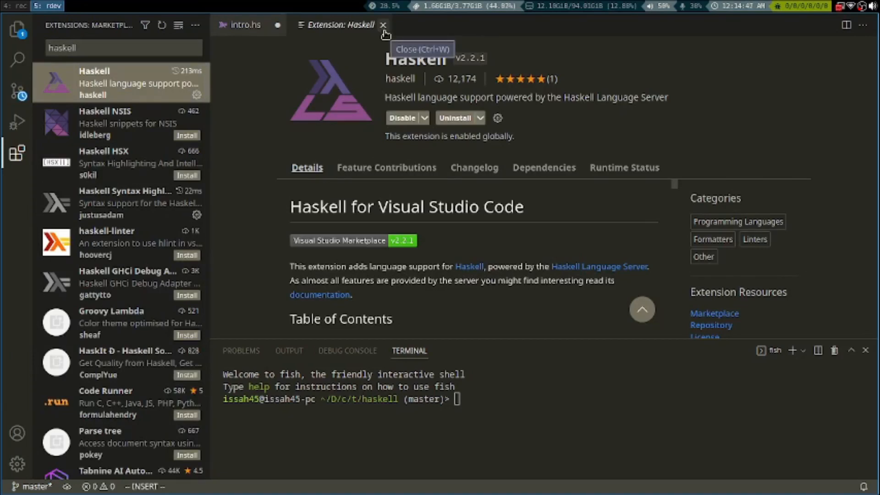
{"action": "left_click", "coordinate": [381, 24]}
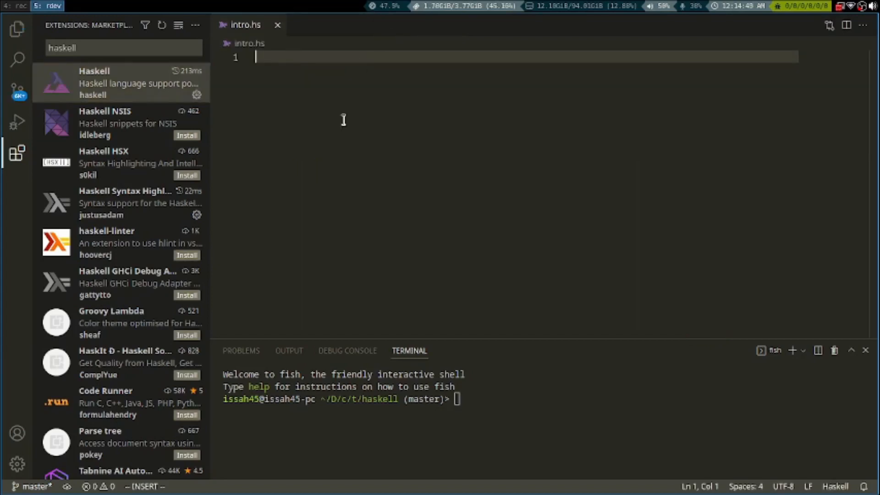
Write main = do with putStrLn "Hello World" in intro.hs and save it.
{"action": "type", "text": "main do"}
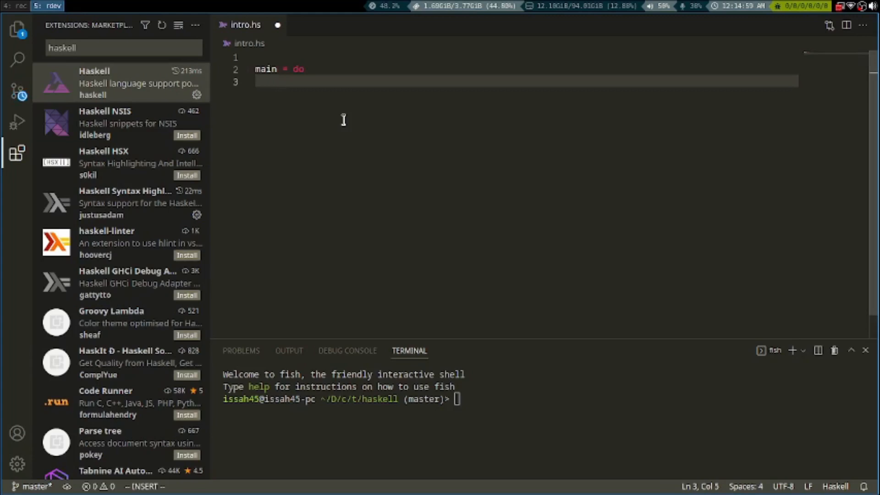
{"action": "type", "text": "p"}
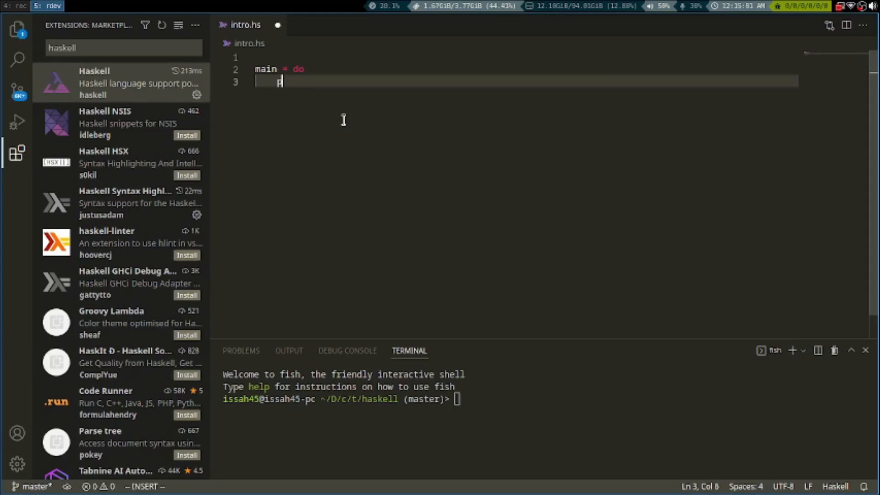
{"action": "type", "text": "utStrLn("}
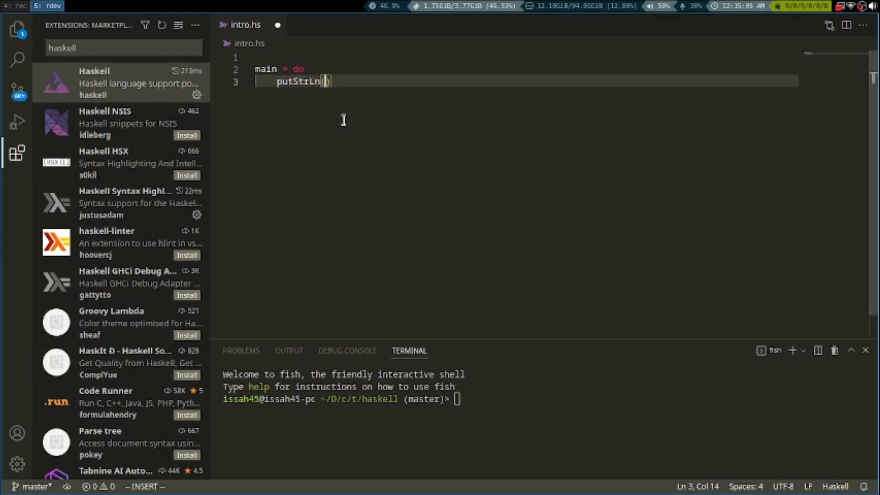
{"action": "type", "text": "\"Hello\""}
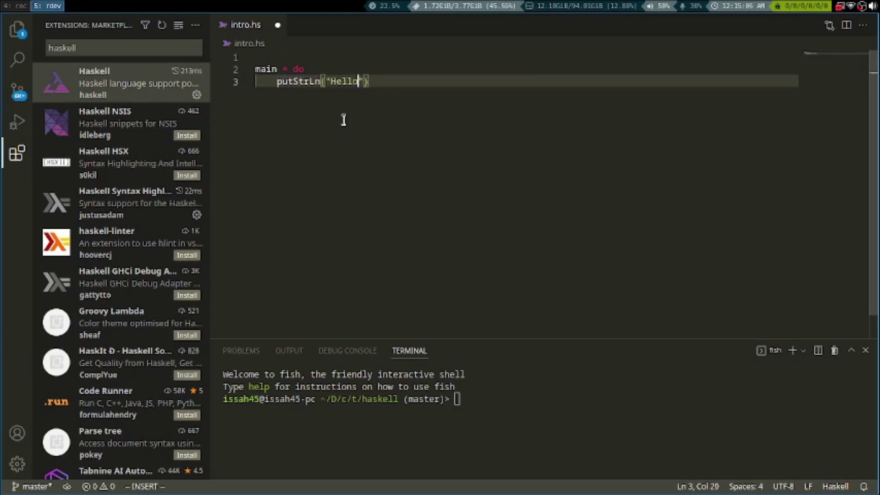
{"action": "type", "text": "World"}
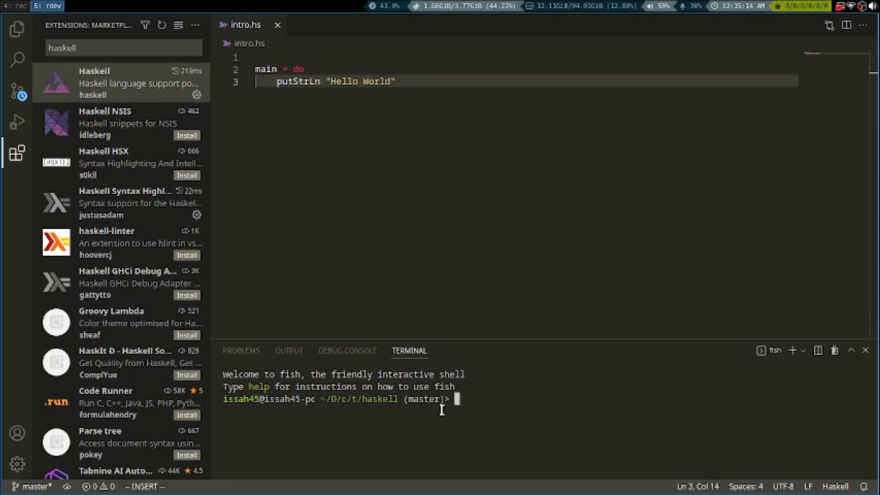
Compile intro.hs with ghc -dynamic and run ./intro in the integrated terminal, printing Hello World.
{"action": "type", "text": "cd /etc/xdg"}
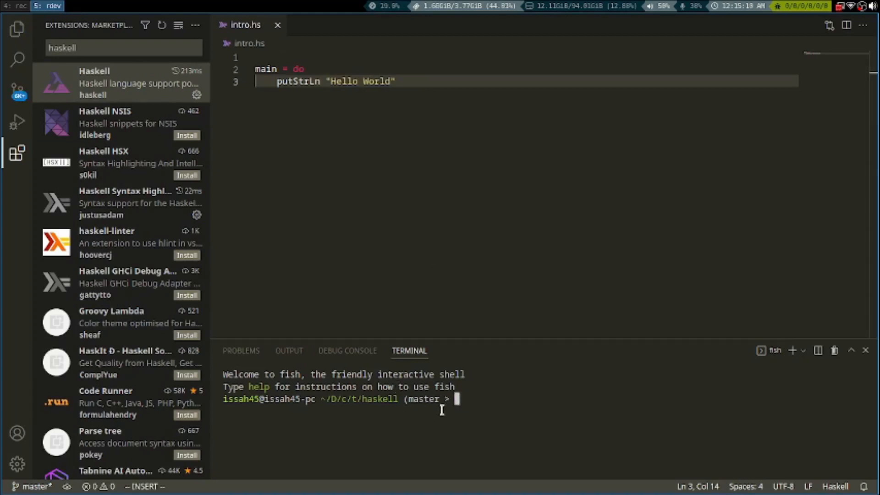
{"action": "type", "text": "pip install i3ipc"}
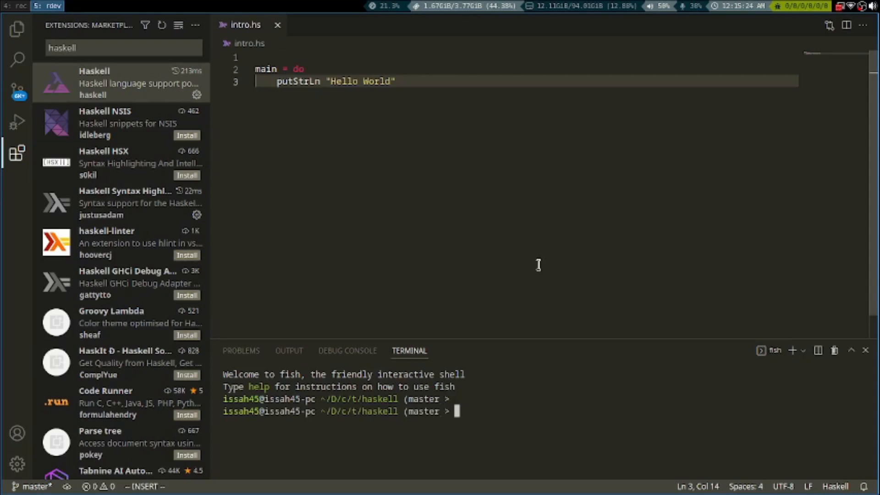
{"action": "type", "text": "ghc-pkg check"}
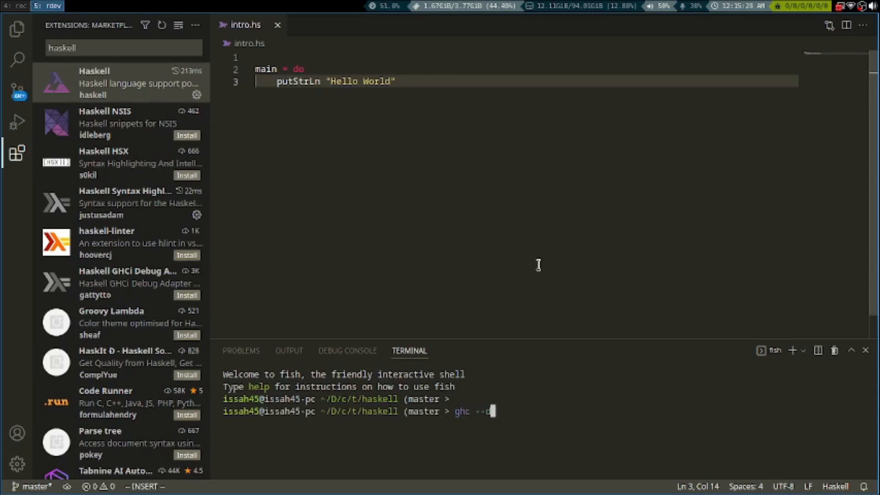
{"action": "type", "text": "-dynamic intro.hs"}
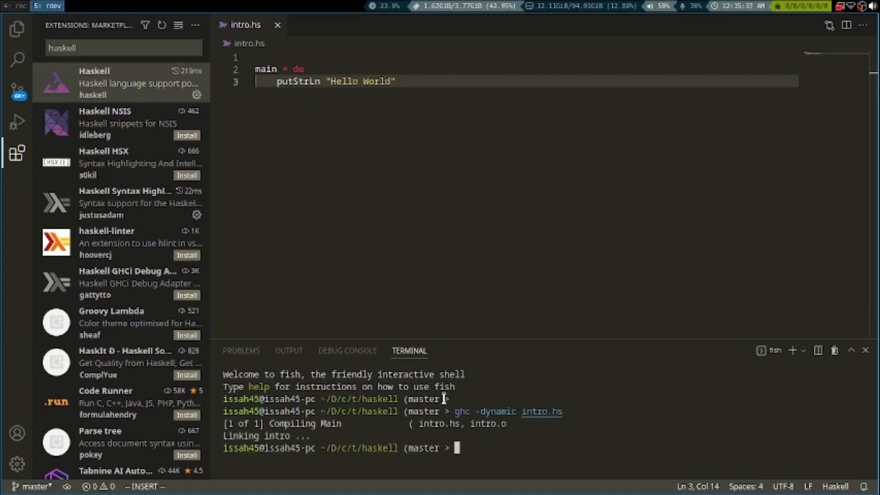
{"action": "type", "text": "./intro"}
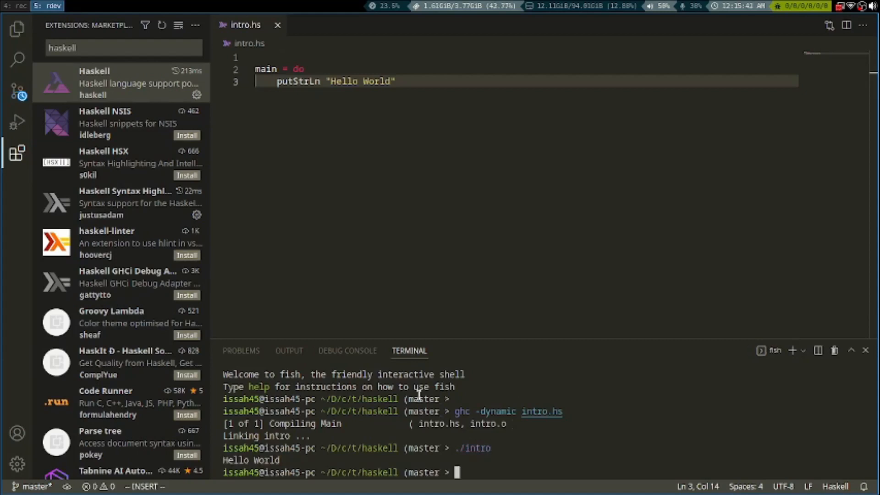
{"action": "type", "text": "./intro"}
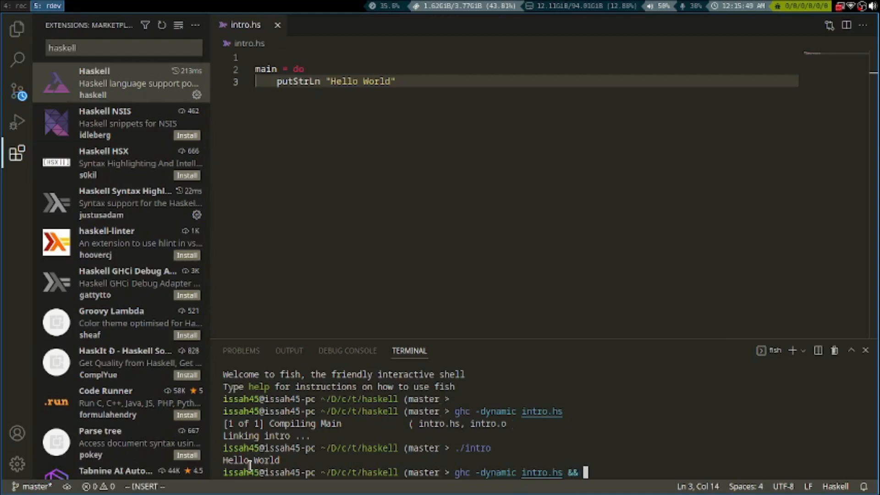
{"action": "type", "text": "./intro"}
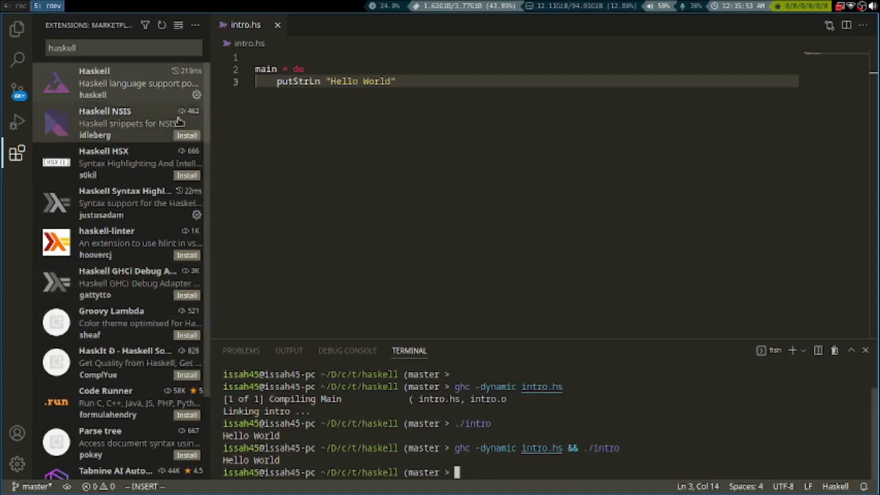
{"action": "mouse_move", "coordinate": [288, 290]}
{"action": "type", "text": "ghc -dynamic intro.hs && ./intro"}
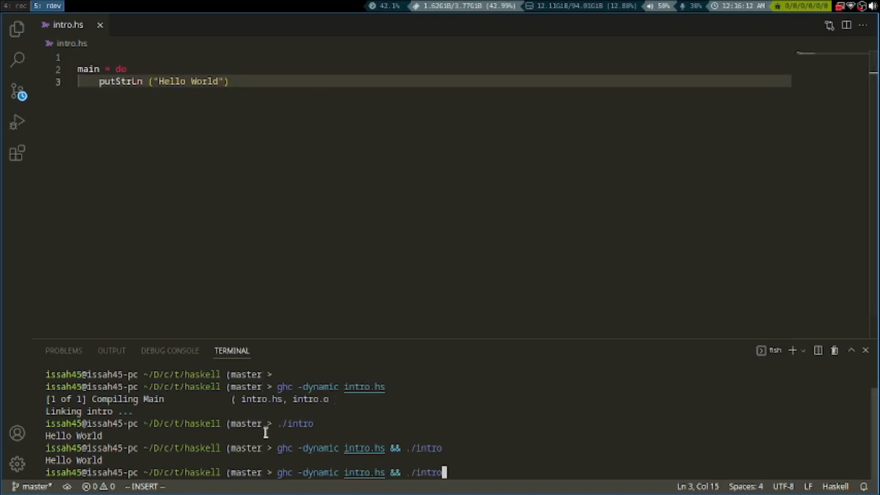
Rerun the parenthesized Hello World program and show intro, intro.hi and intro.o in the Explorer.
{"action": "key", "text": "Return"}
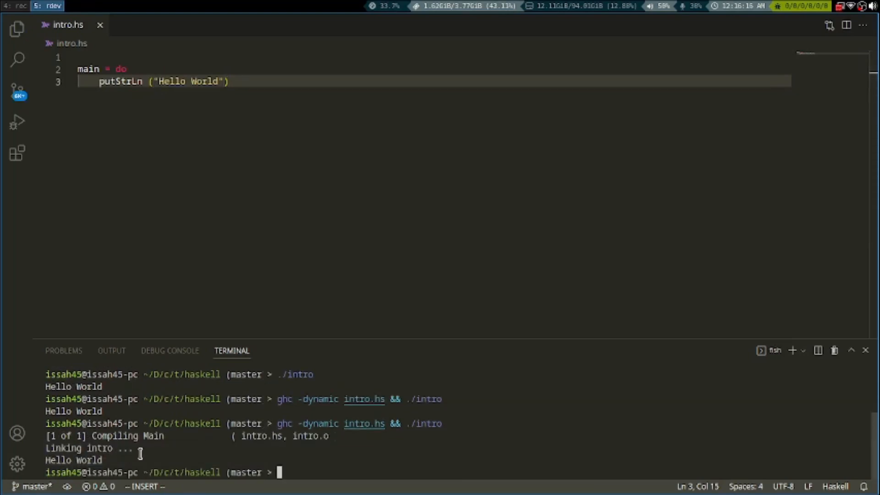
{"action": "mouse_move", "coordinate": [17, 29]}
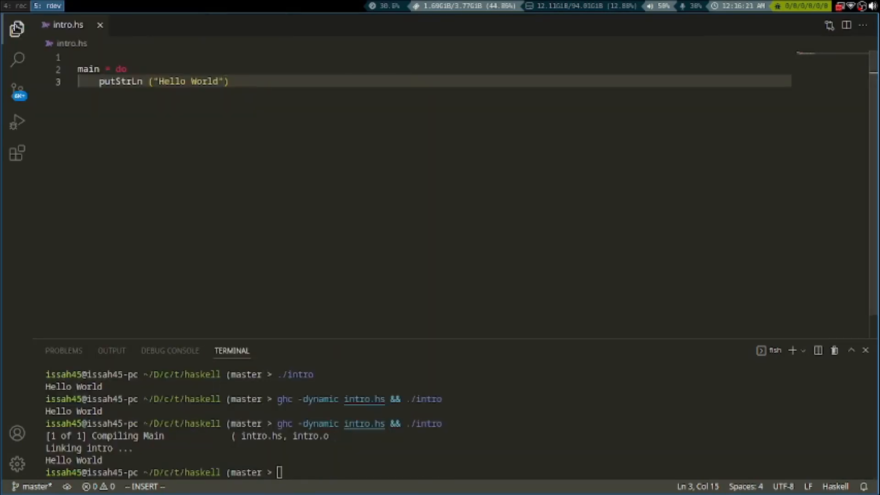
{"action": "left_click", "coordinate": [18, 27]}
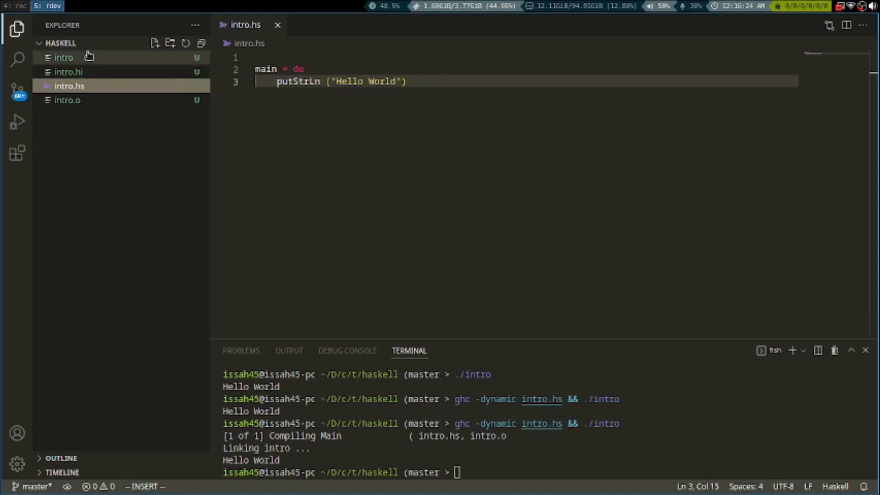
{"action": "mouse_move", "coordinate": [90, 43]}
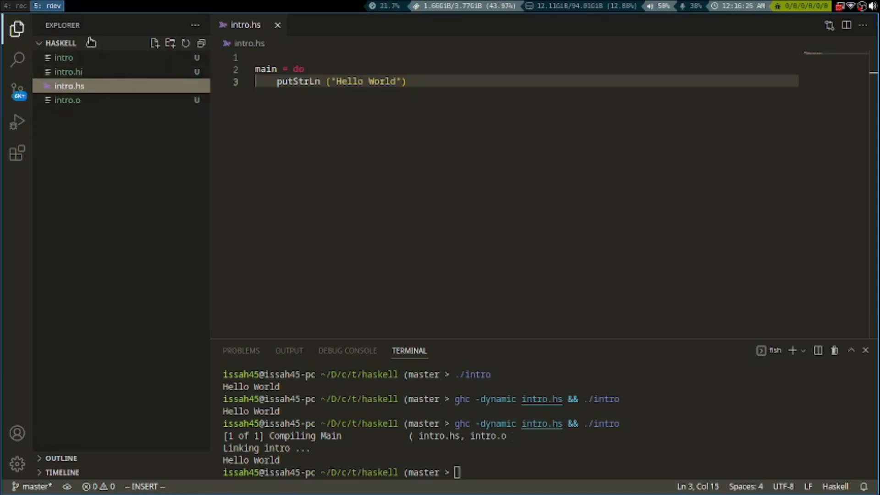
{"action": "mouse_move", "coordinate": [16, 29]}
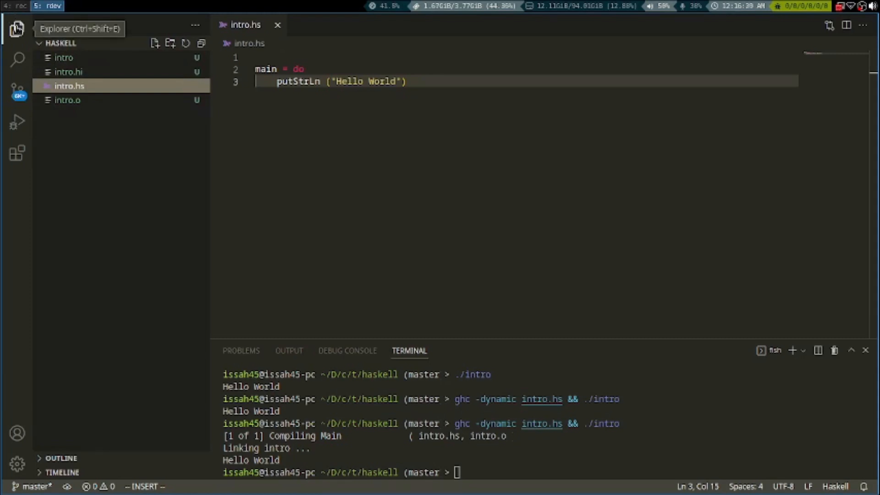
Hide the Explorer and define name = "Issah" above main.
{"action": "left_click", "coordinate": [17, 27]}
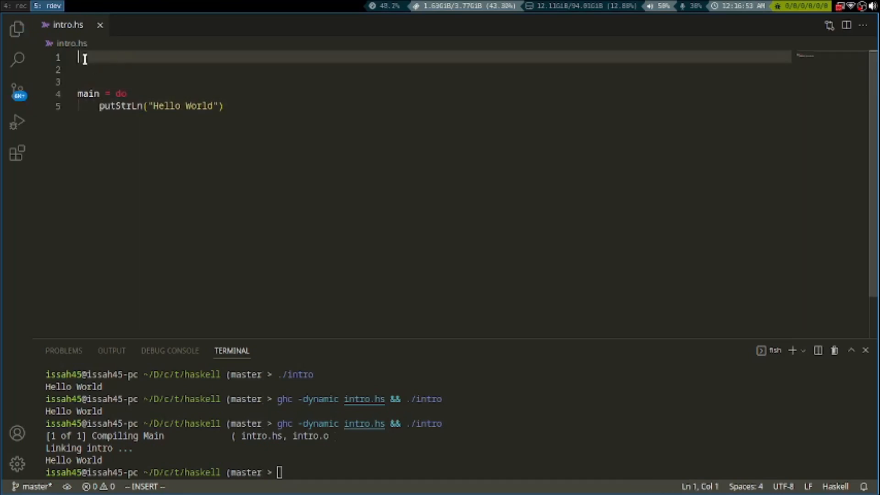
{"action": "left_click", "coordinate": [111, 70]}
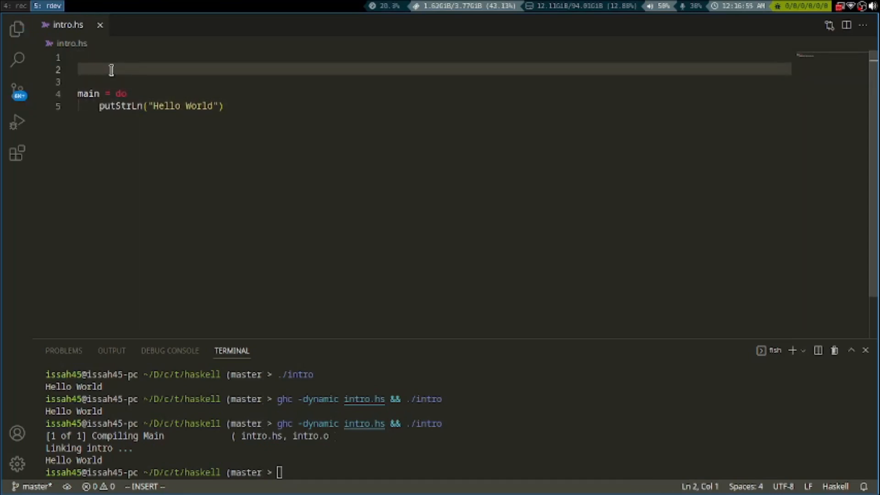
{"action": "type", "text": "name ="}
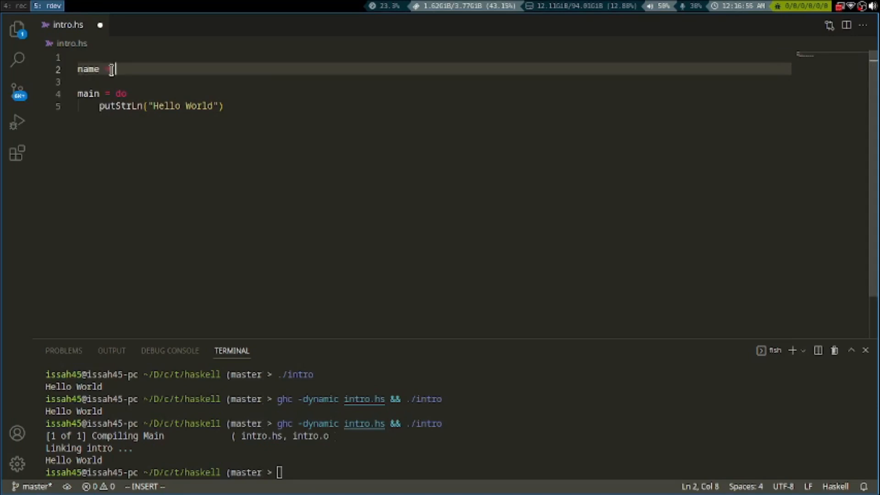
{"action": "type", "text": "\"Issah"}
{"action": "left_click", "coordinate": [433, 105]}
{"action": "type", "text": " ++ "}
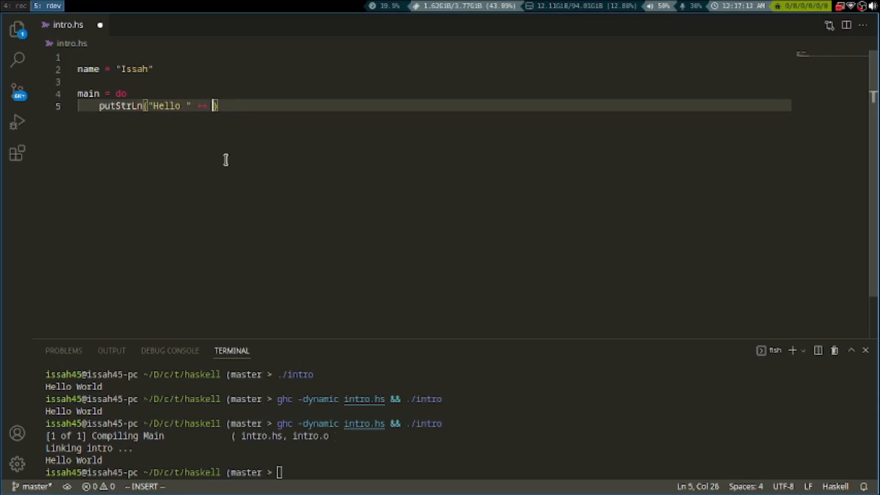
Greet with "Hello " ++ name and change the name string to "Issftrah".
{"action": "type", "text": "name"}
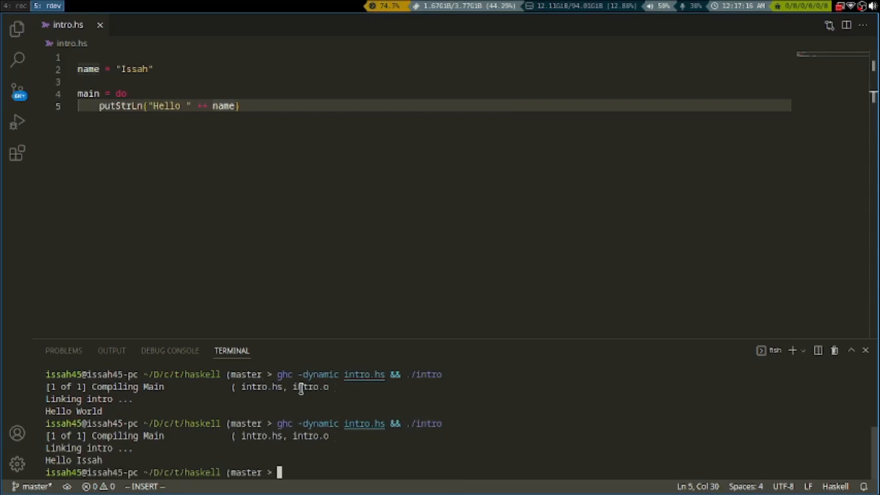
{"action": "left_click", "coordinate": [135, 68]}
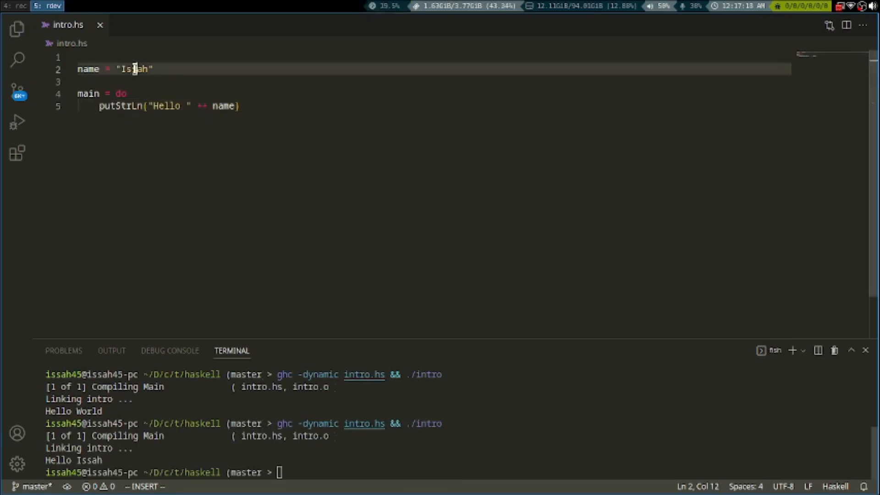
{"action": "type", "text": "ftr"}
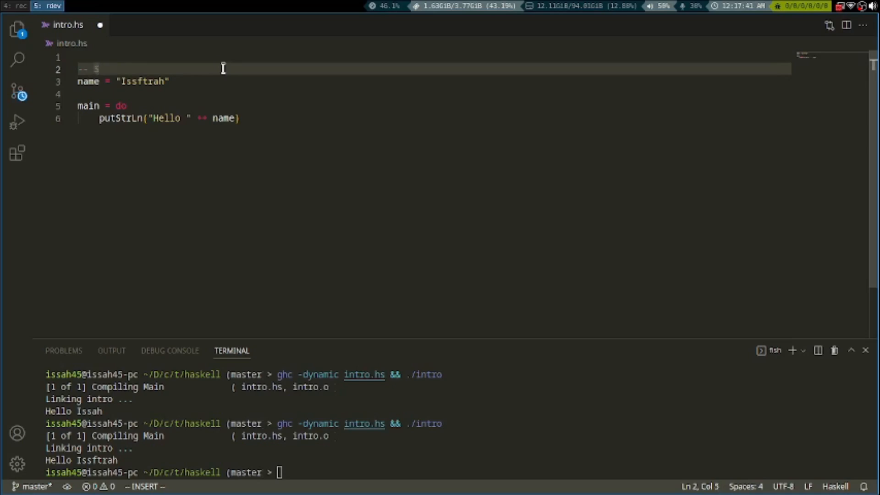
Add -- String and --Int comments and define number = 5.
{"action": "type", "text": "tring"}
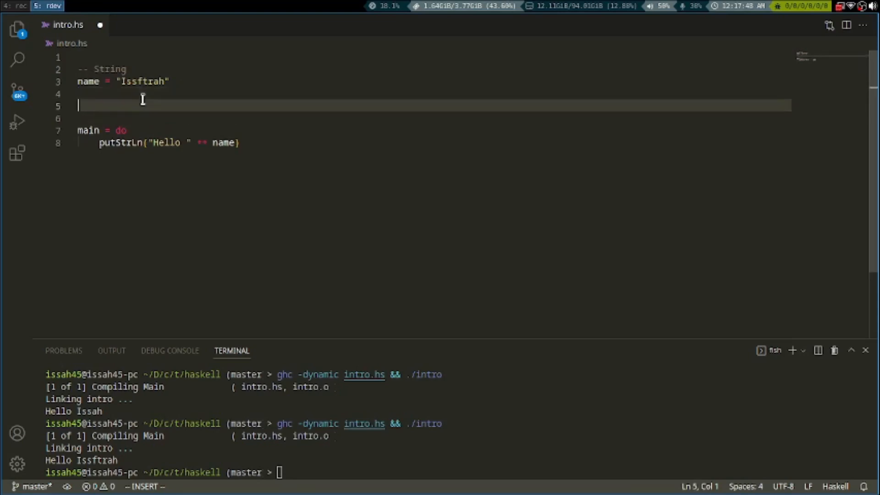
{"action": "type", "text": "--Int"}
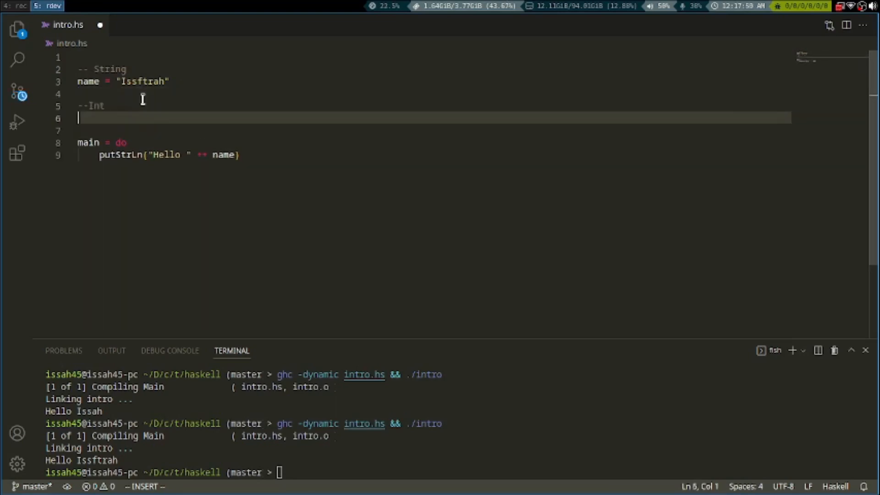
{"action": "type", "text": "number = 7"}
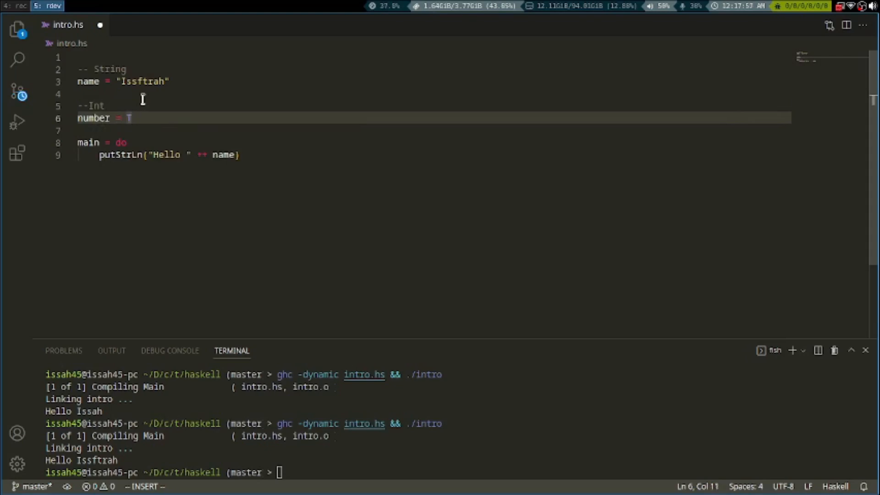
{"action": "type", "text": "1"}
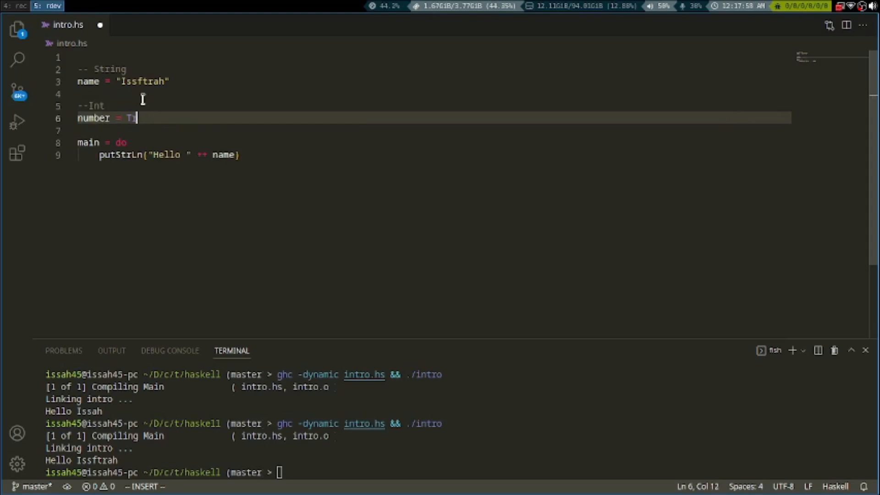
{"action": "key", "text": "Backspace"}
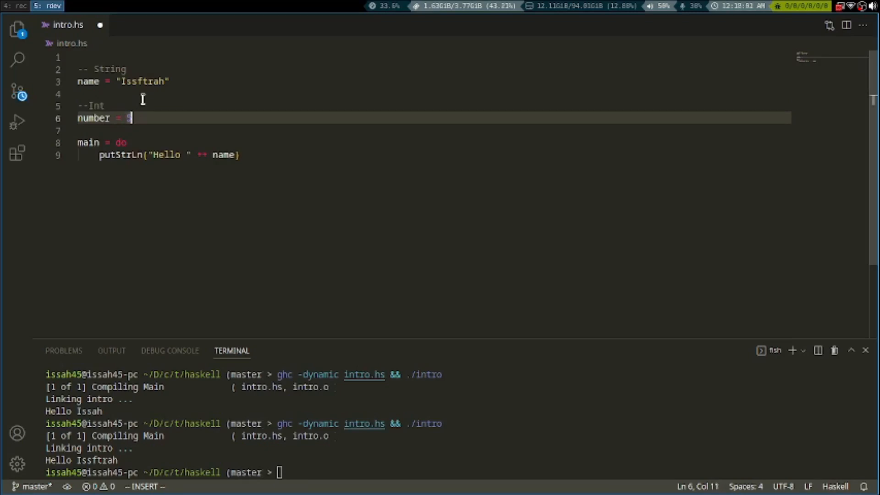
{"action": "type", "text": "5"}
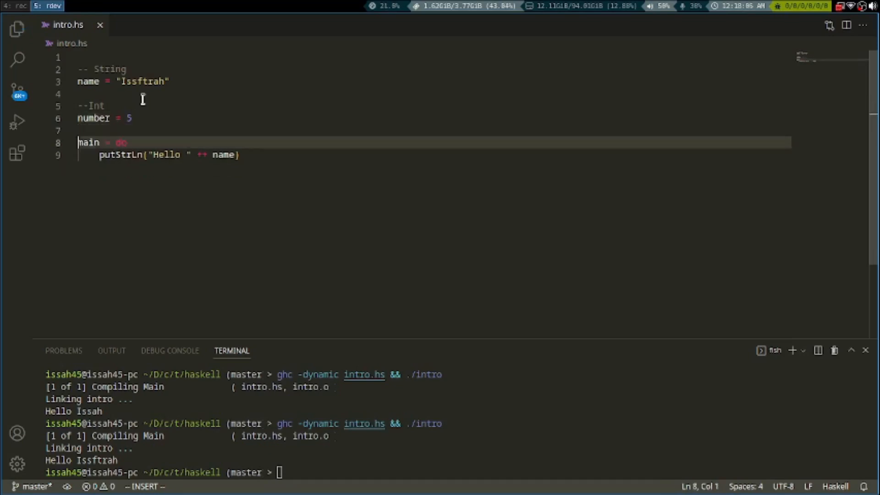
Append ++ " Number: " to the end of the greeting expression.
{"action": "left_click", "coordinate": [223, 155]}
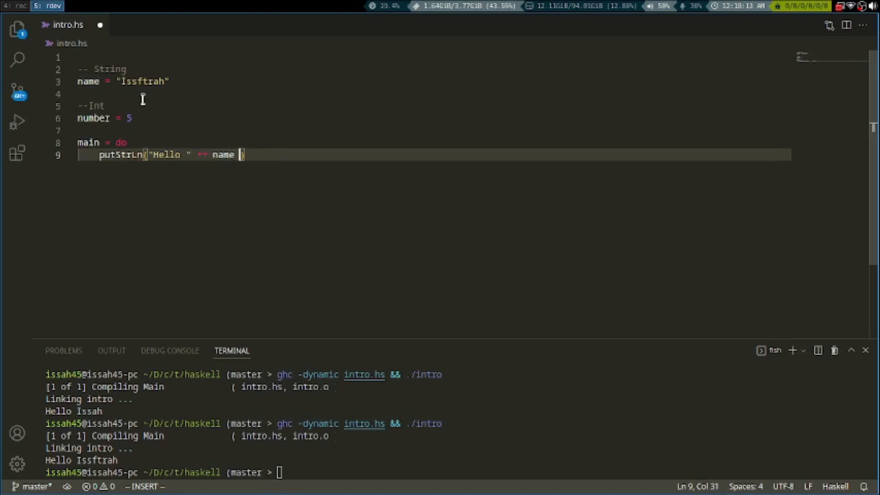
{"action": "type", "text": "++ \"\""}
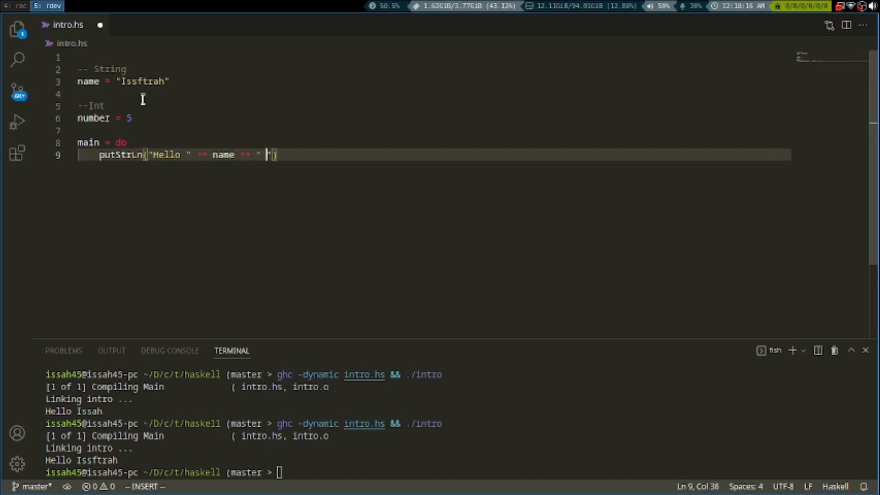
{"action": "type", "text": "Number:"}
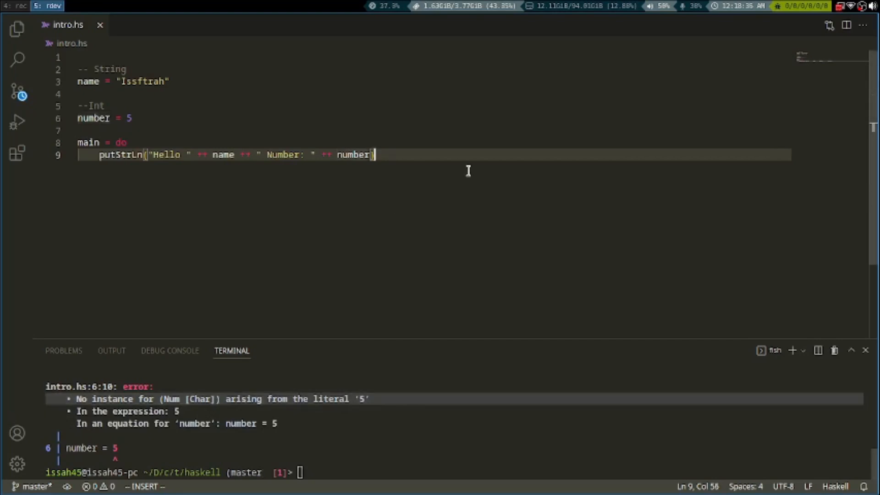
Insert show before number in the greeting so it prints Number: 5.
{"action": "key", "text": "Enter"}
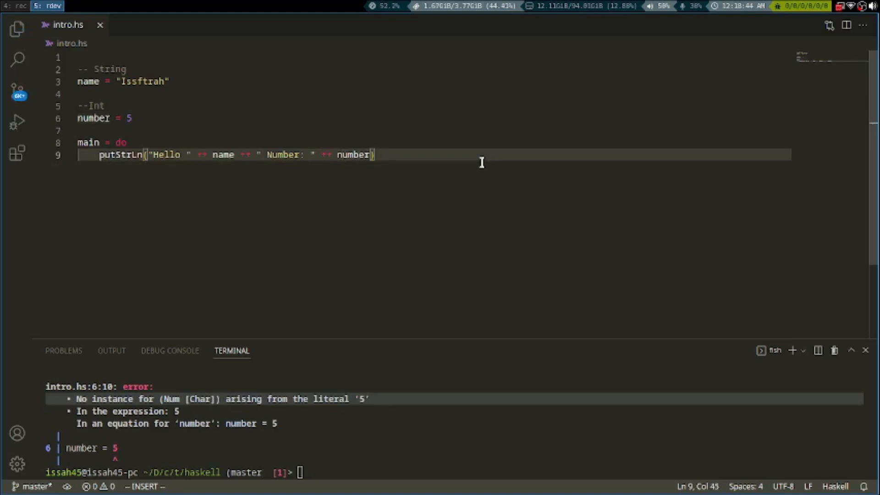
{"action": "type", "text": "s"}
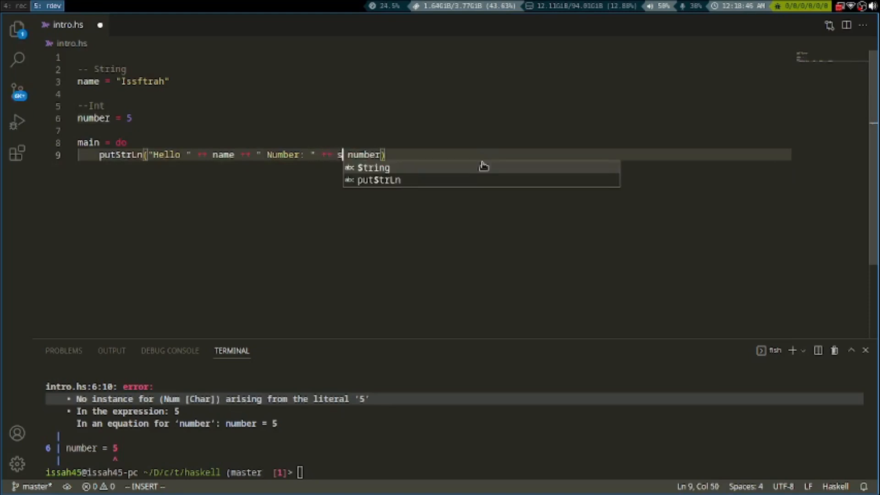
{"action": "type", "text": "tr"}
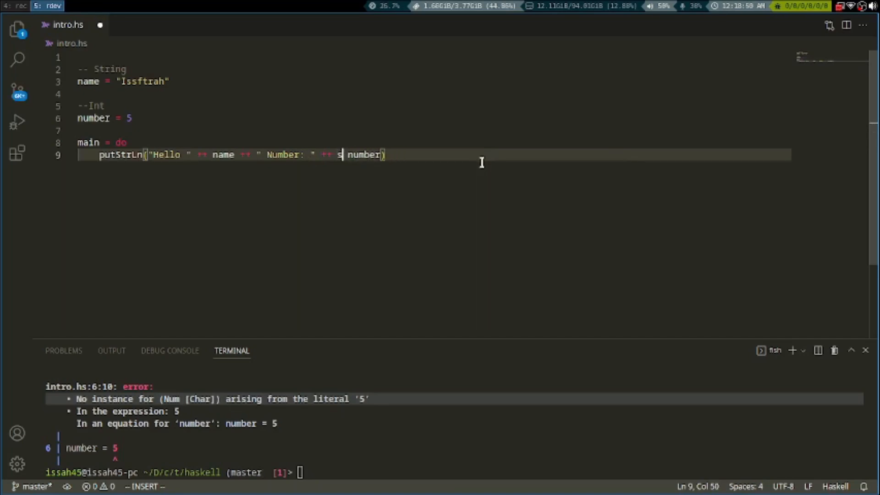
{"action": "type", "text": "how"}
{"action": "left_click", "coordinate": [455, 473]}
{"action": "type", "text": "ghc -dynamic intro.hs && ./intro"}
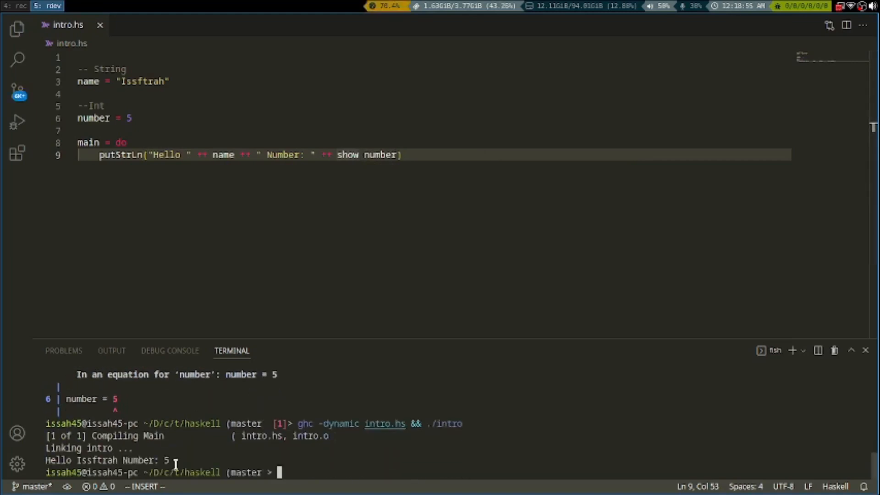
{"action": "mouse_move", "coordinate": [211, 365]}
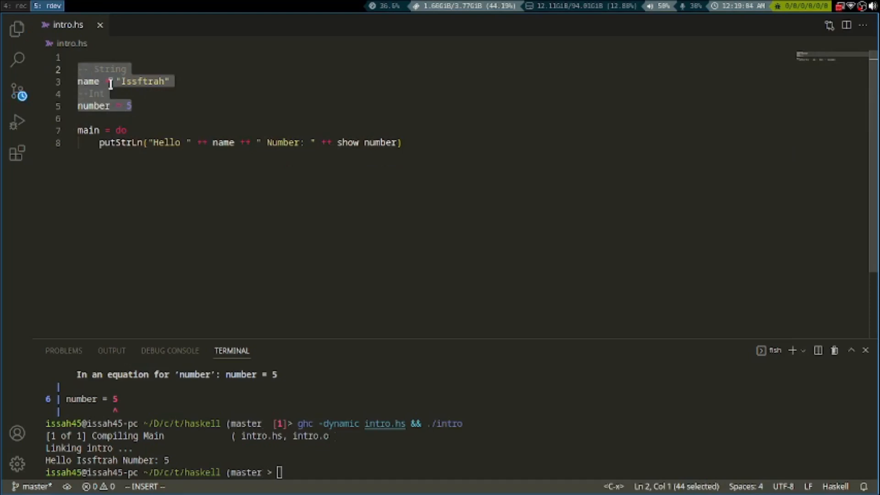
Turn name and number into let bindings in main, then rerun ghc -dynamic intro.hs && ./intro.
{"action": "right_click", "coordinate": [110, 85]}
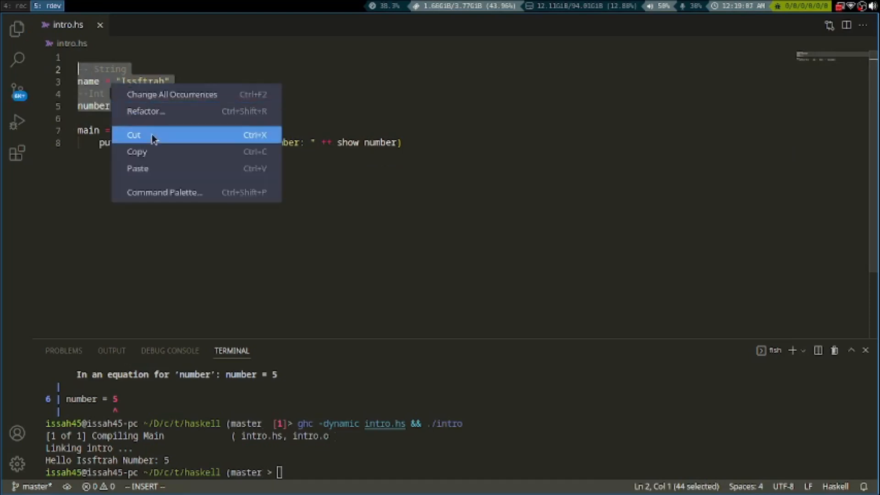
{"action": "left_click", "coordinate": [133, 134]}
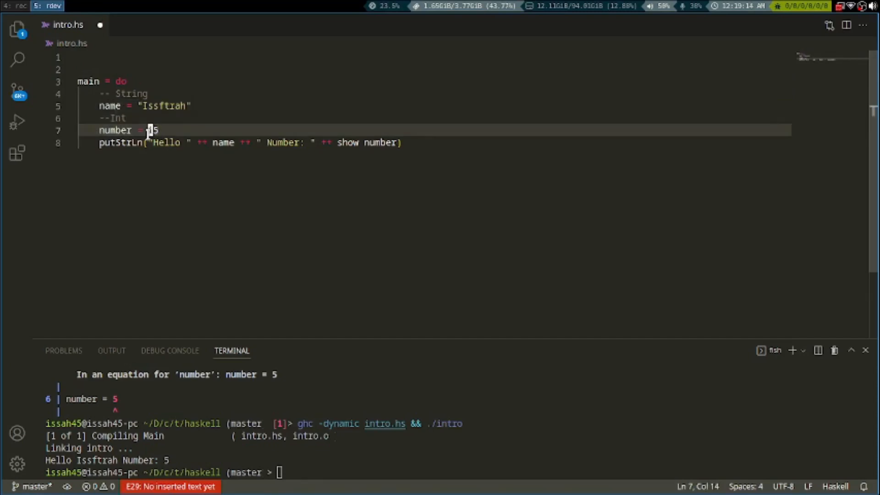
{"action": "key", "text": "i"}
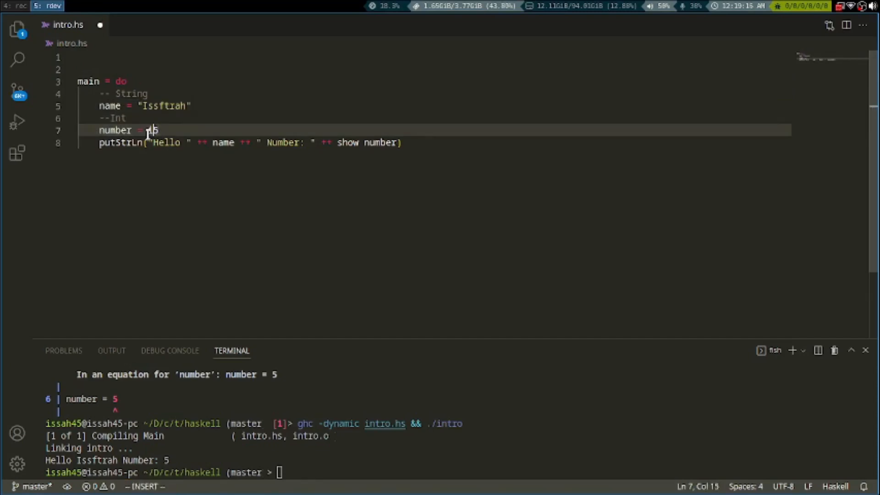
{"action": "key", "text": "Backspace"}
{"action": "type", "text": "let "}
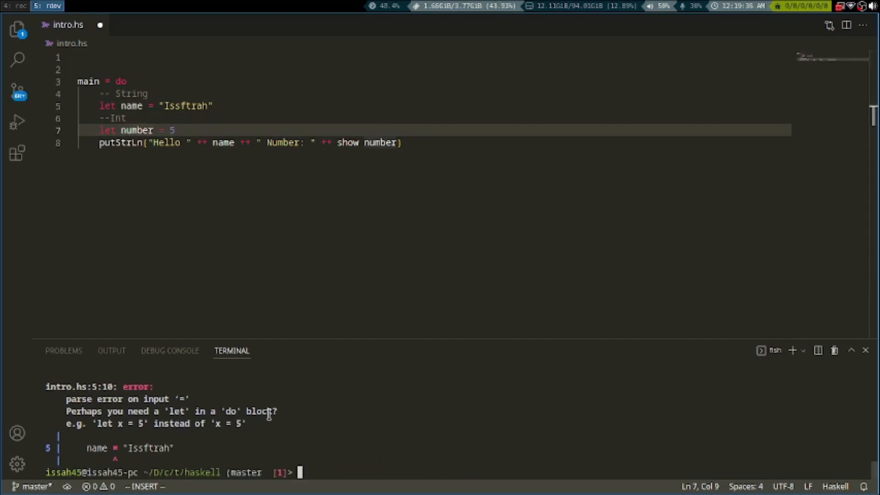
{"action": "type", "text": "ghc -dynamic intro.hs && ./intro"}
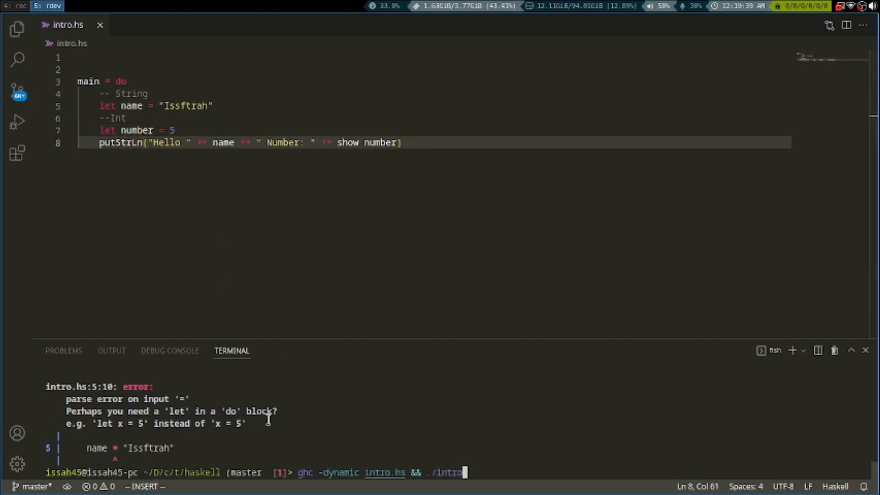
{"action": "key", "text": "Enter"}
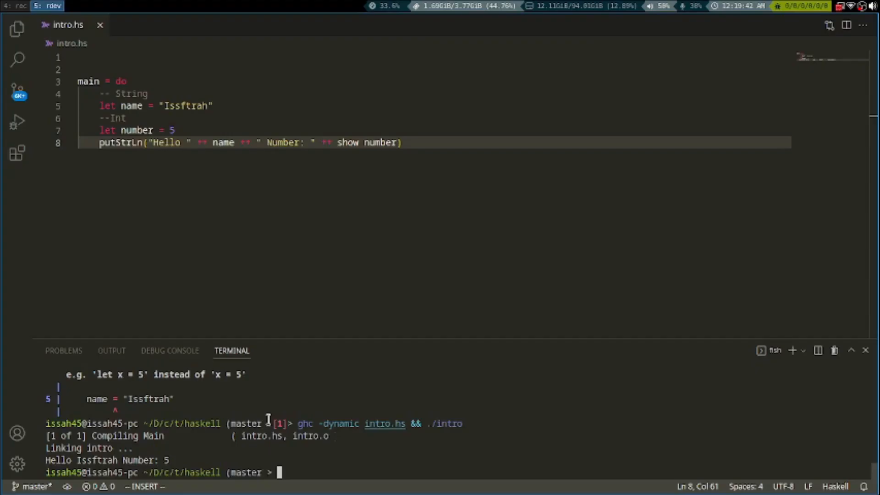
Comment out the earlier name, number and greeting lines (lines 5–8) with Ctrl+/.
{"action": "left_click", "coordinate": [253, 55]}
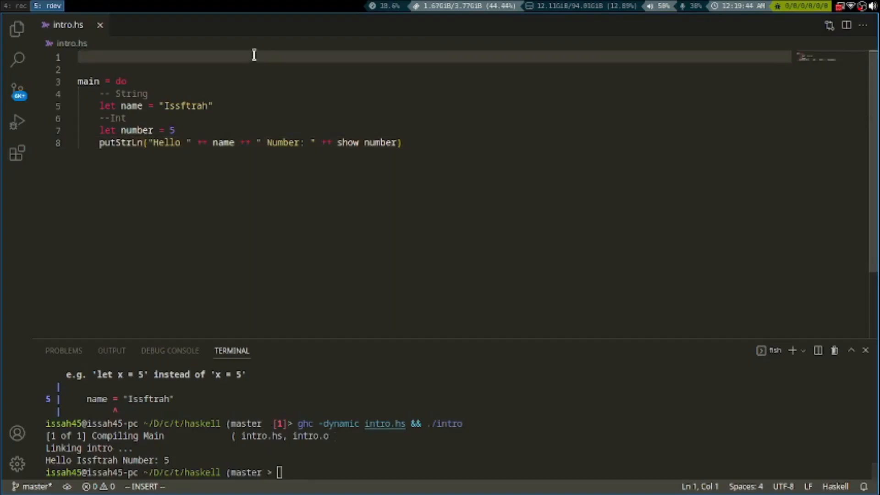
{"action": "left_click", "coordinate": [213, 105]}
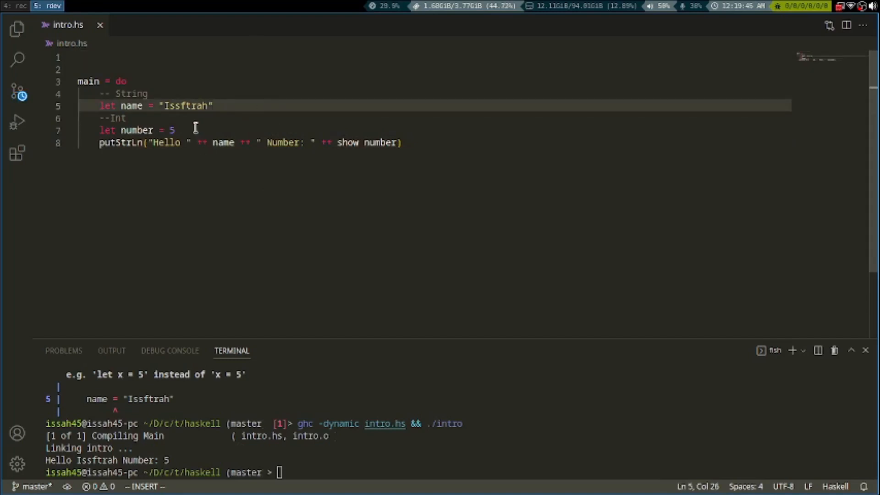
{"action": "left_click", "coordinate": [260, 130]}
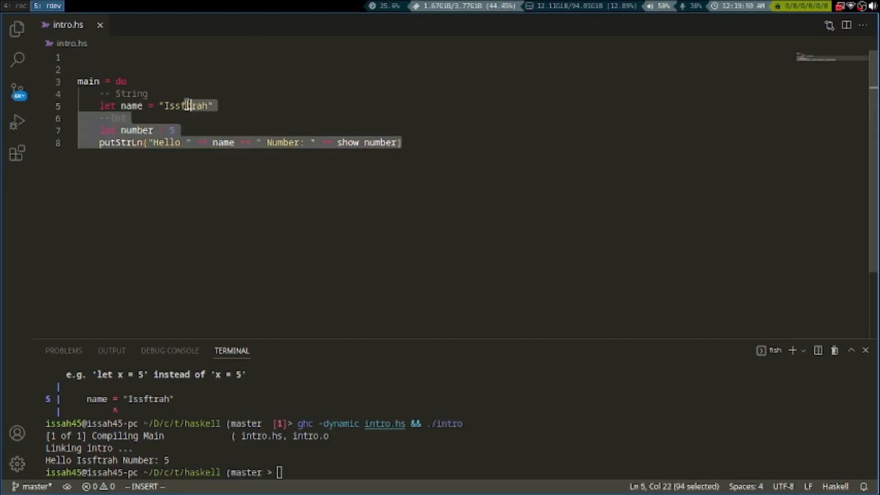
{"action": "key", "text": "ctrl+/"}
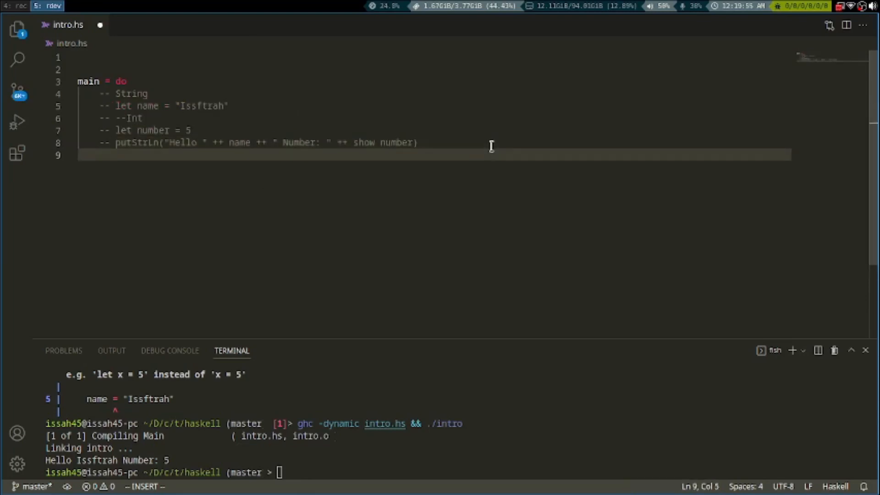
Add a '--User Input' comment and the line 'userName <- getLine'.
{"action": "type", "text": "--User Input"}
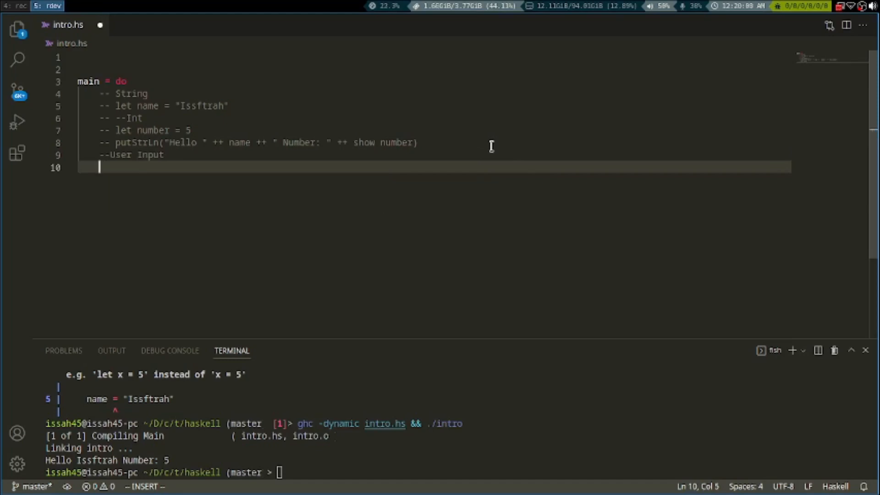
{"action": "type", "text": "userName"}
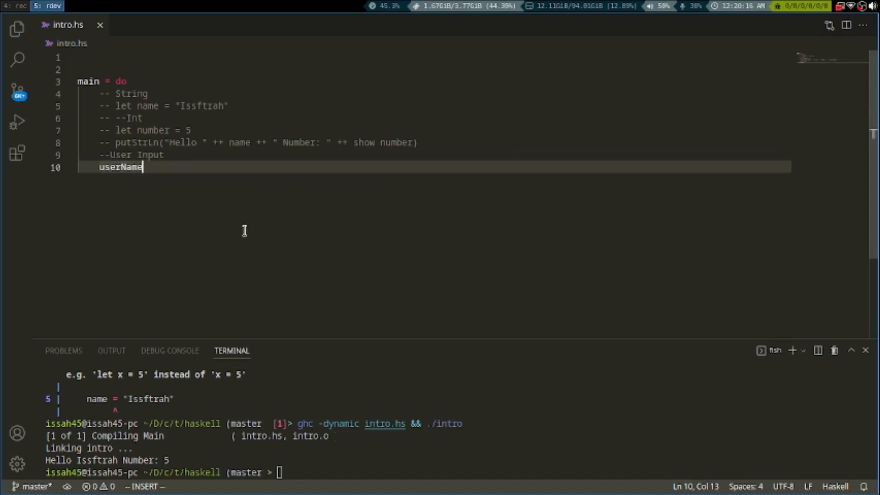
{"action": "mouse_move", "coordinate": [232, 232]}
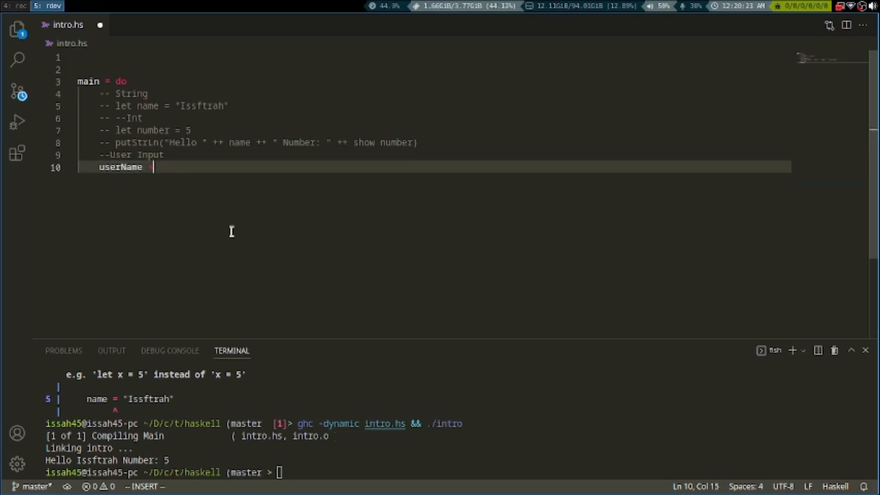
{"action": "type", "text": "<-"}
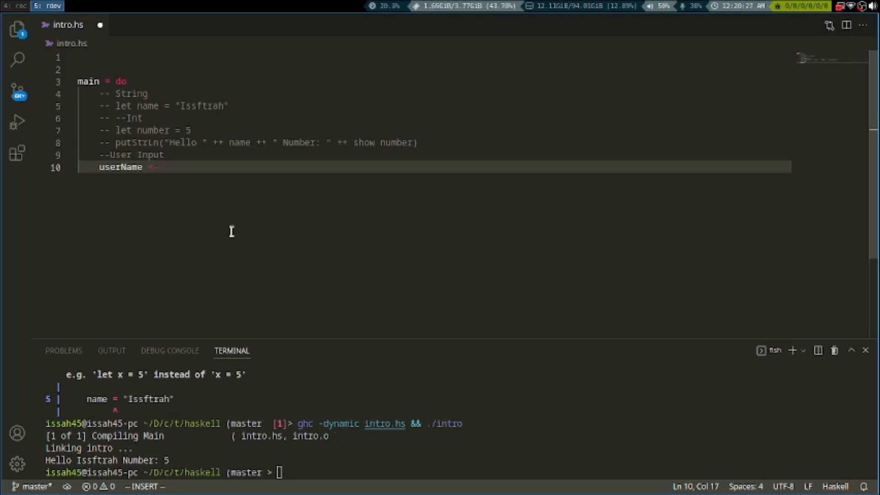
{"action": "type", "text": "getg"}
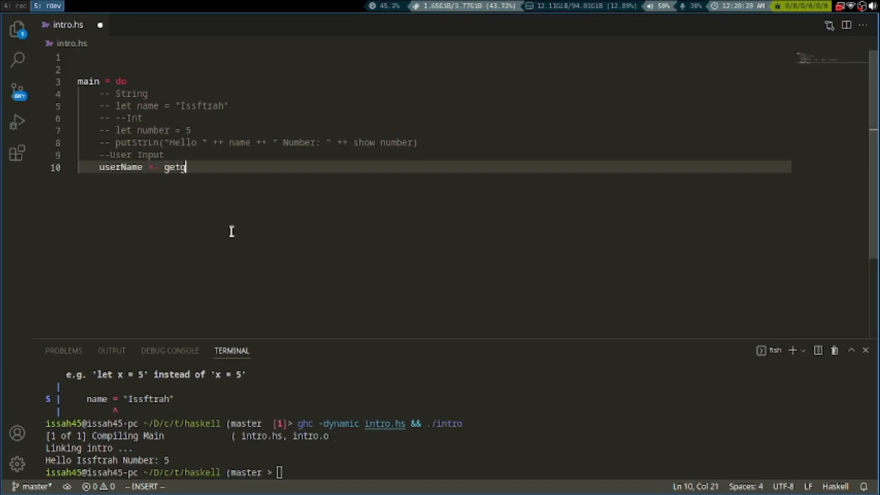
{"action": "type", "text": "Line"}
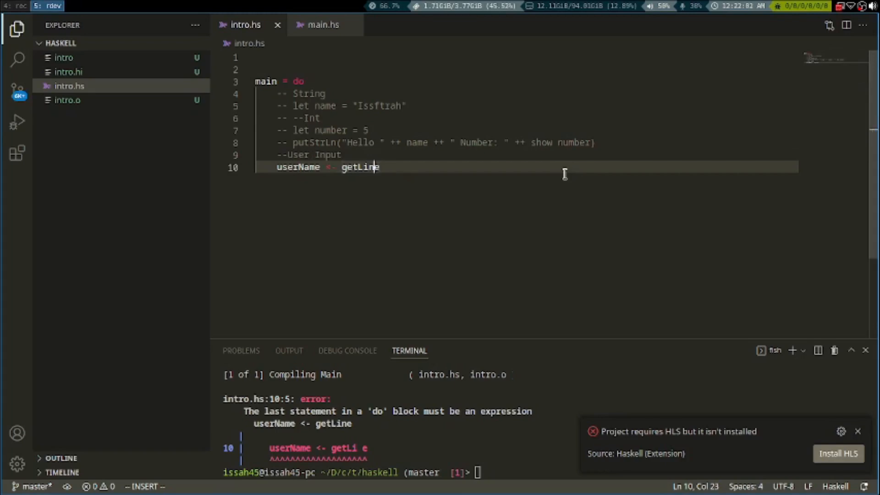
Add putStrLn("Your Name Is: " ++ userName) below the getLine binding.
{"action": "key", "text": "Enter"}
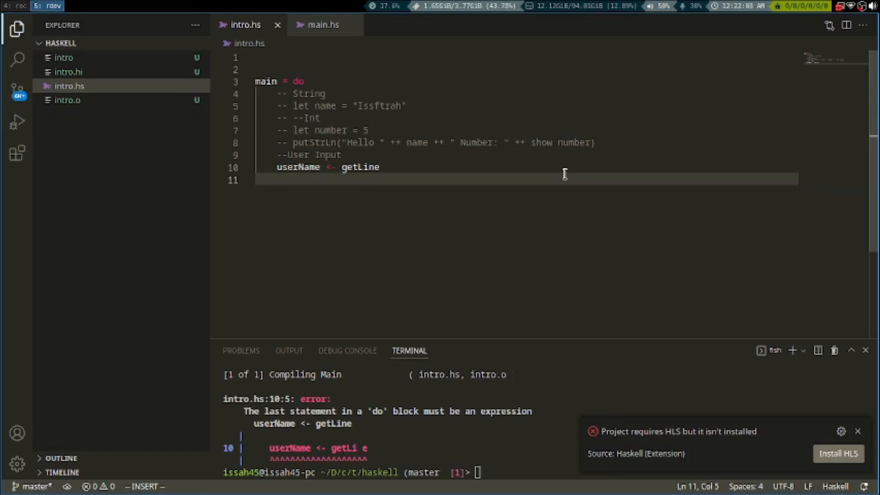
{"action": "type", "text": "putStrLn"}
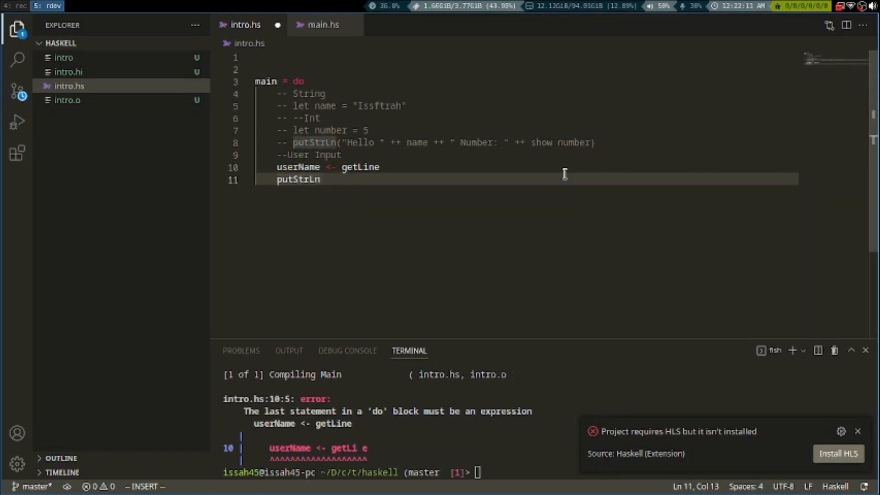
{"action": "type", "text": "(\"\")"}
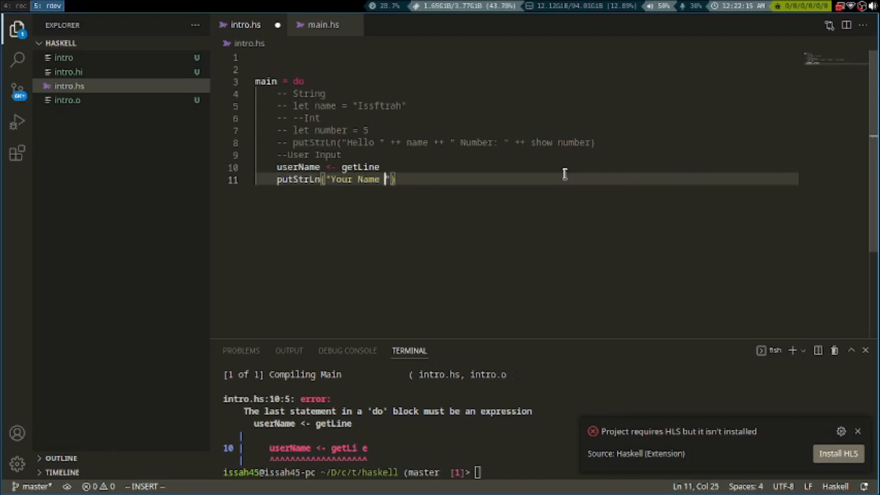
{"action": "type", "text": "Is"}
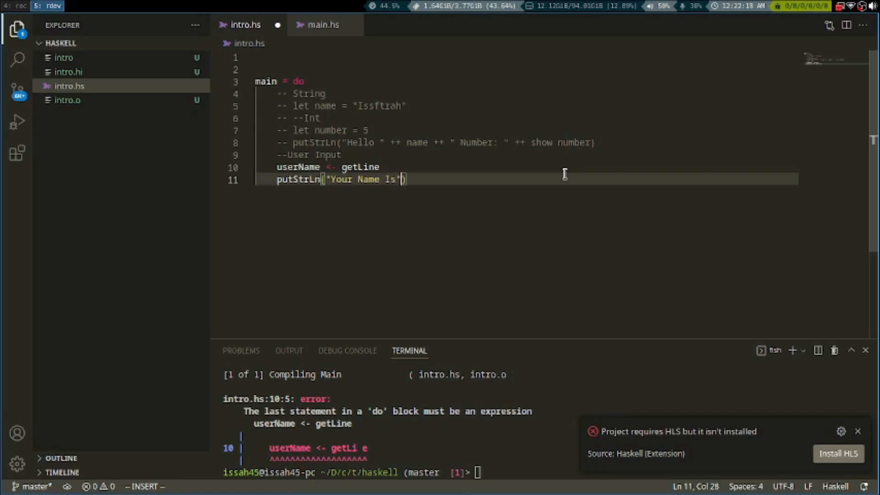
{"action": "type", "text": ":"}
{"action": "left_click", "coordinate": [455, 472]}
{"action": "type", "text": "ghc -dynamic intro.hs && ./intro"}
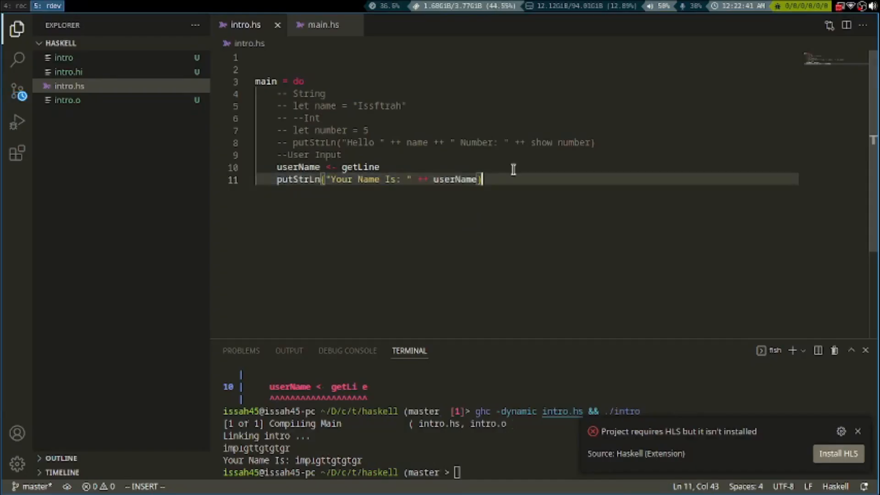
{"action": "mouse_move", "coordinate": [514, 193]}
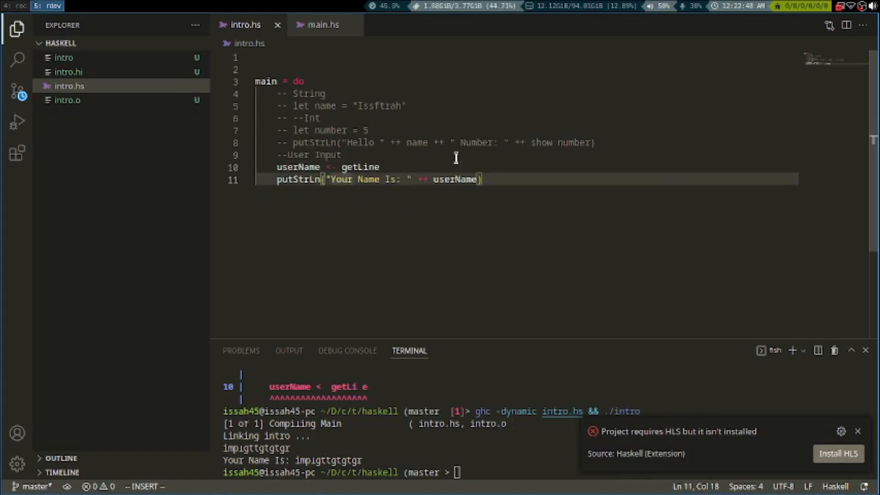
Add putStr("Hello") lines below the name printout and rerun the program.
{"action": "key", "text": "Enter"}
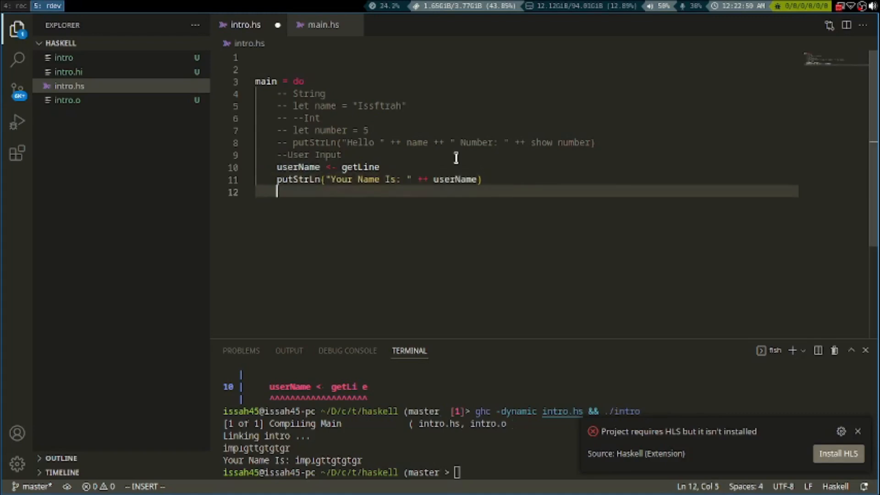
{"action": "type", "text": "pu"}
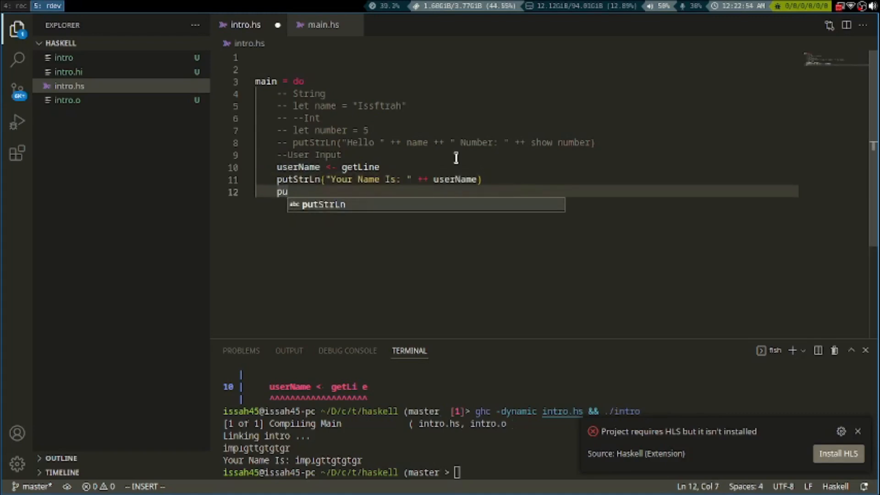
{"action": "type", "text": "tSt"}
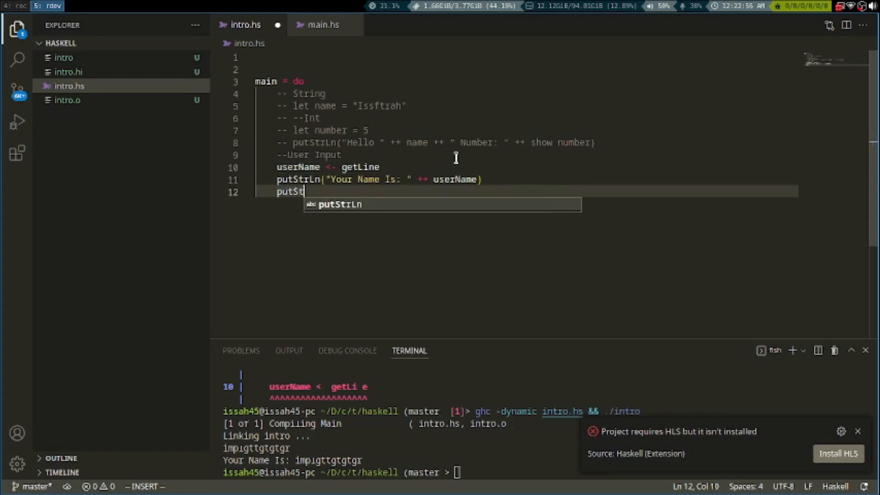
{"action": "type", "text": "r()"}
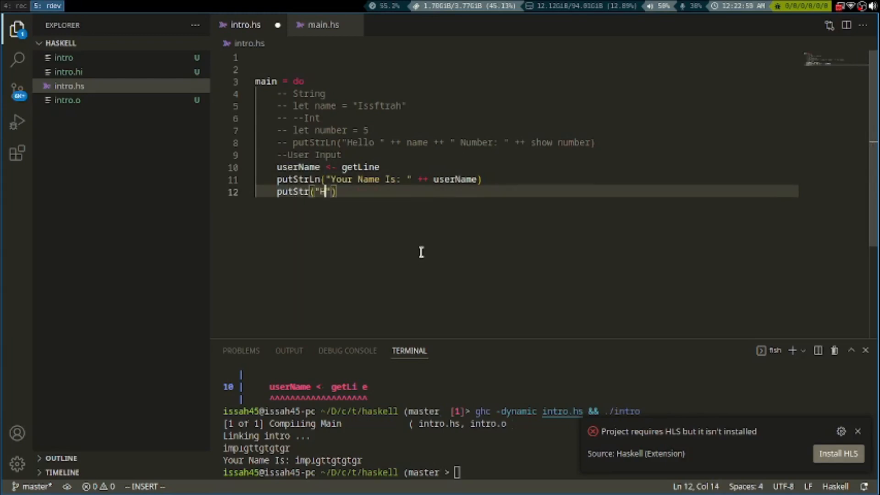
{"action": "type", "text": "ello"}
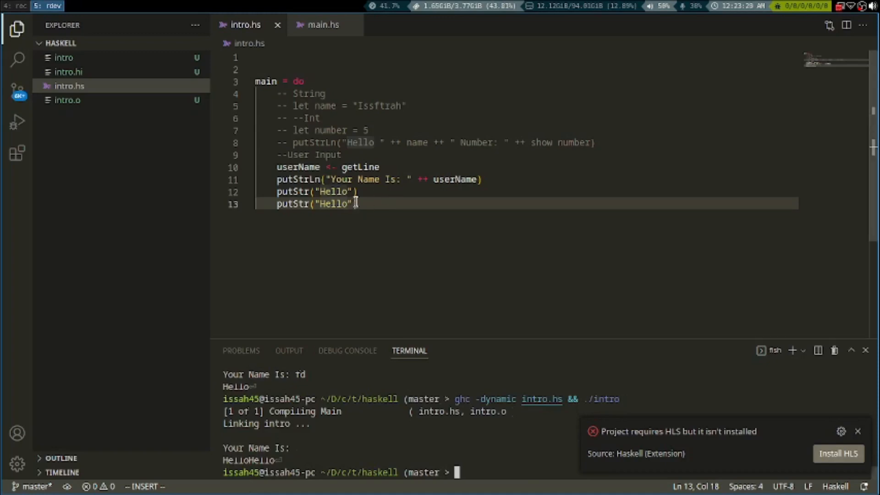
Change the first putStr("Hello") line to putStrLn("Hello").
{"action": "left_click", "coordinate": [318, 192]}
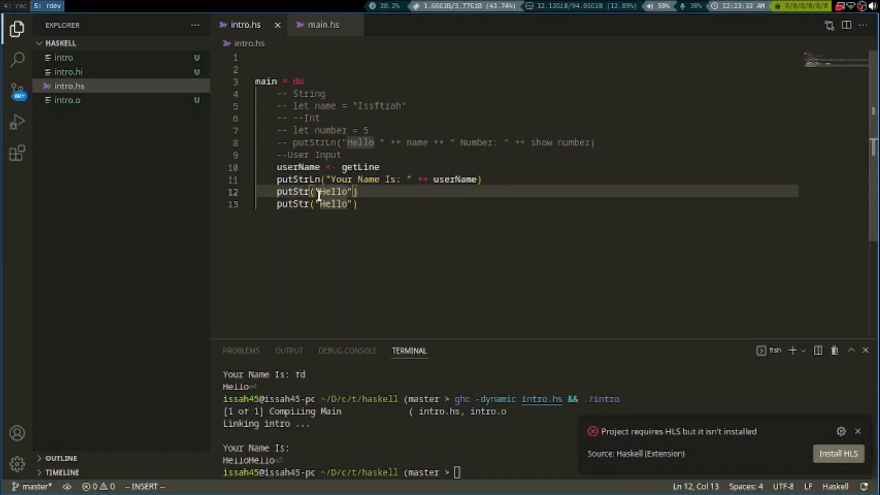
{"action": "type", "text": "Ln"}
{"action": "left_click", "coordinate": [399, 472]}
{"action": "type", "text": ")"}
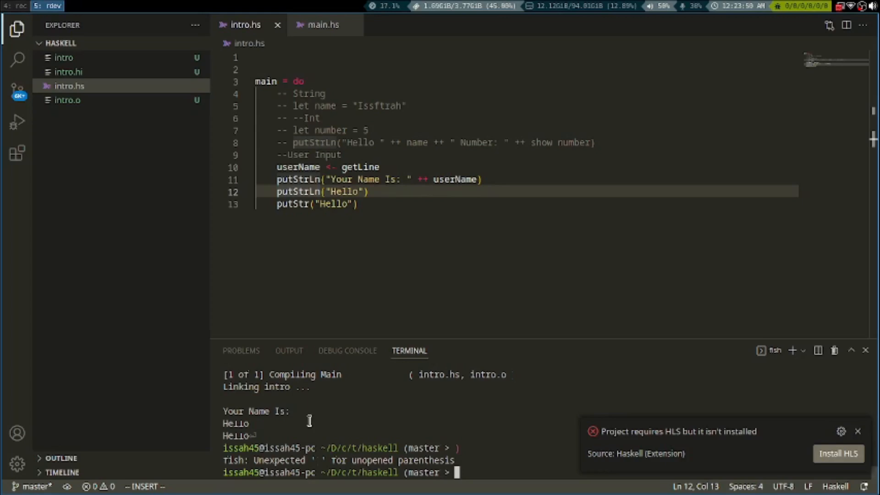
{"action": "mouse_move", "coordinate": [455, 364]}
{"action": "type", "text": "()"}
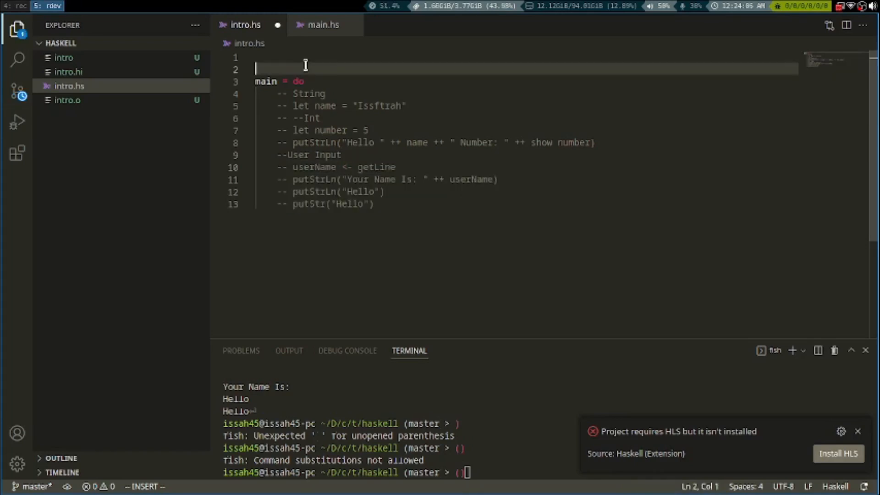
Define name = "Issah" on a new line above main.
{"action": "key", "text": "Enter"}
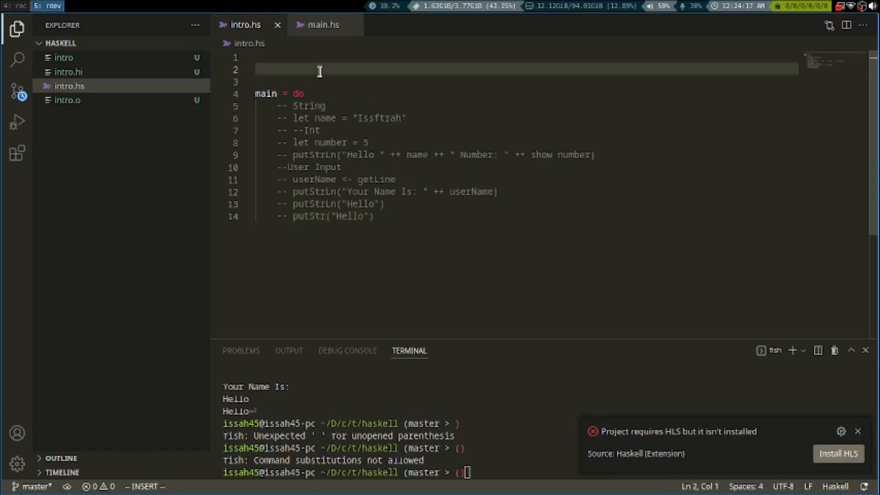
{"action": "type", "text": "name"}
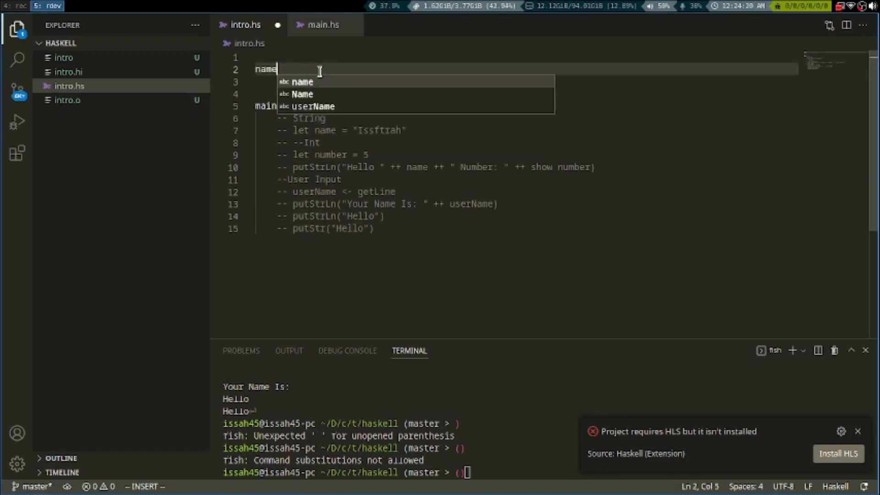
{"action": "type", "text": "= \"I\""}
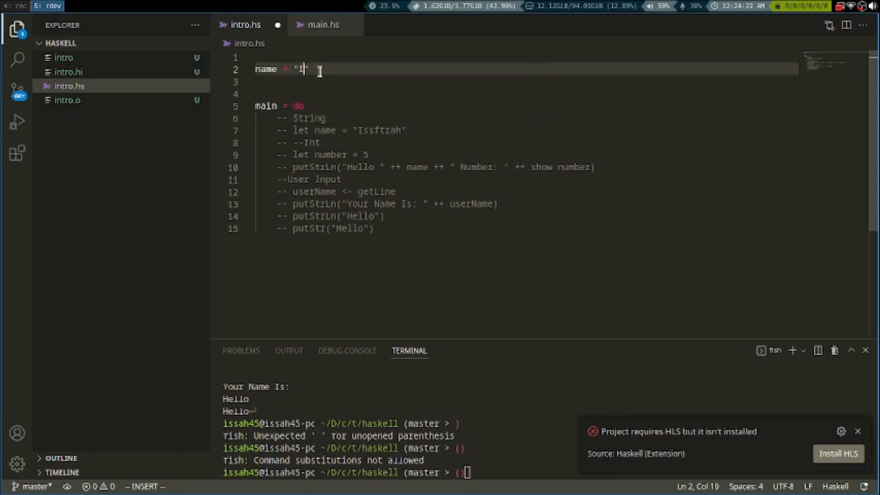
{"action": "type", "text": "ssah"}
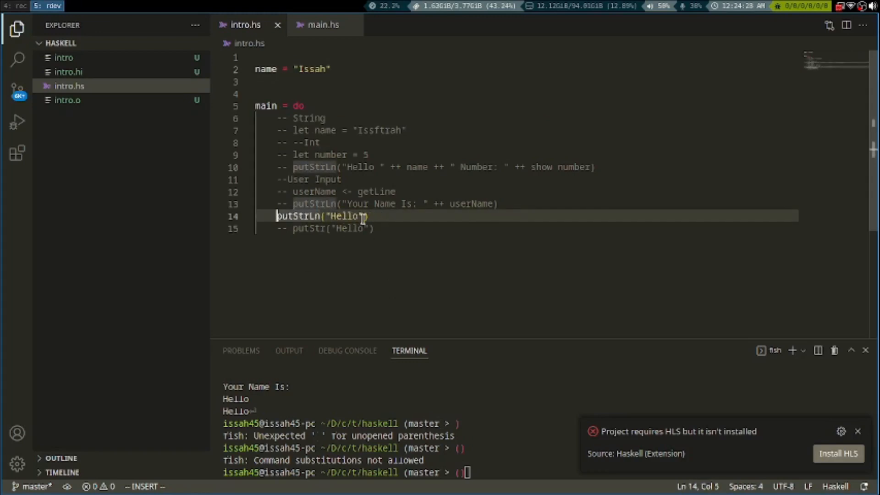
Replace "Hello" with name in the putStrLn call and rerun.
{"action": "double_click", "coordinate": [346, 216]}
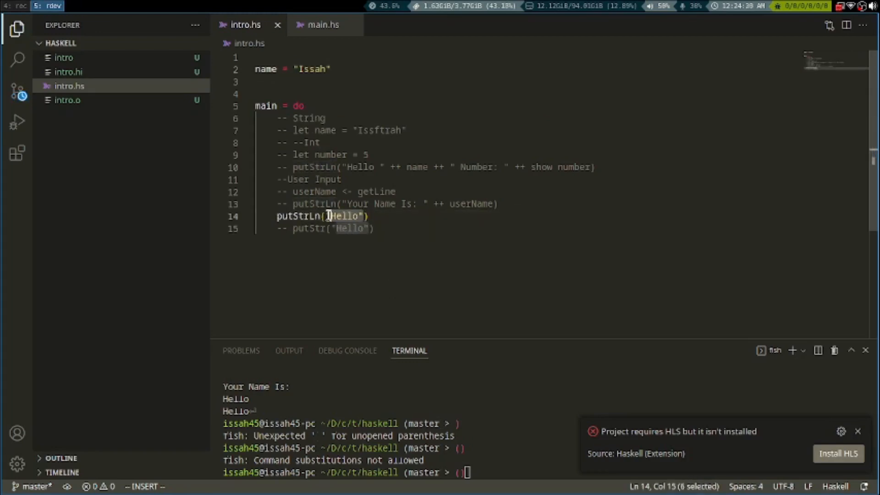
{"action": "type", "text": "name"}
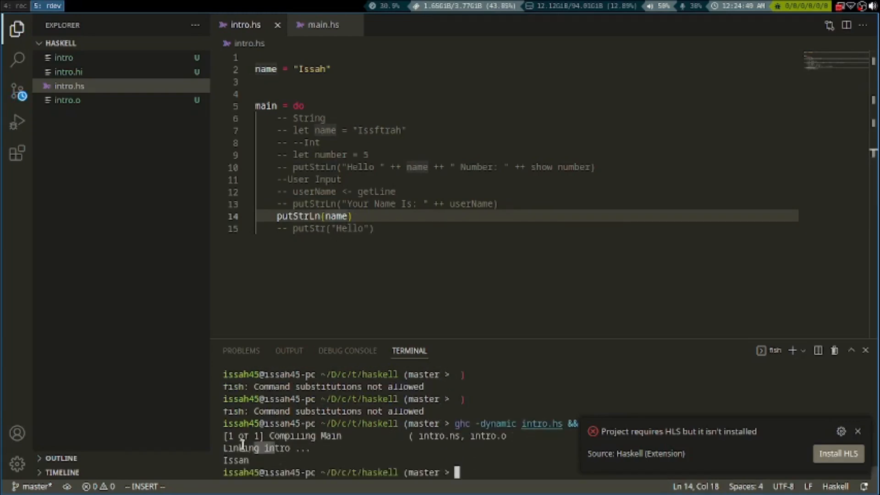
{"action": "type", "text": "dxbib"}
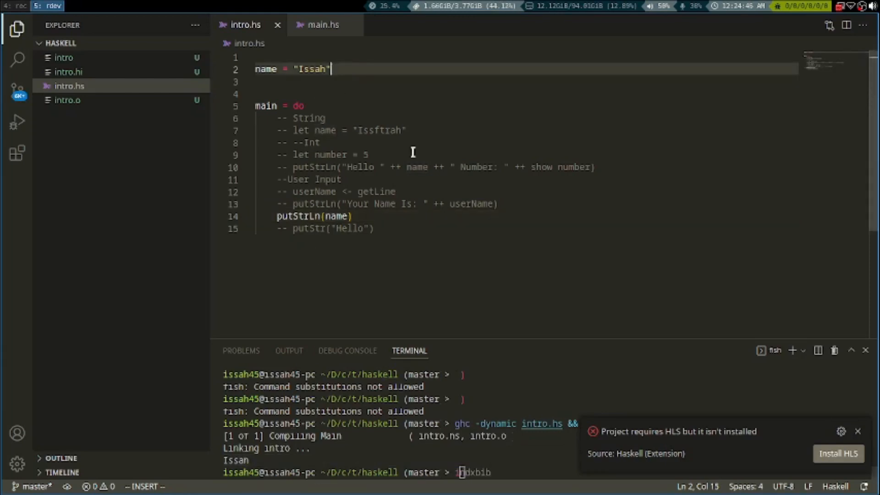
{"action": "mouse_move", "coordinate": [378, 168]}
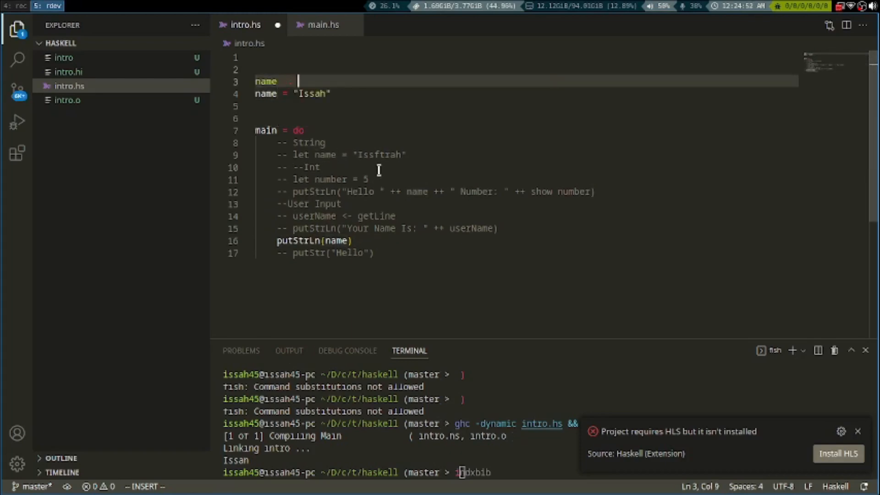
Add the signature name :: String() and recompile, getting a kind error.
{"action": "type", "text": "String("}
{"action": "left_click", "coordinate": [400, 472]}
{"action": "type", "text": "ghc -dynamic intro.hs && ./intro"}
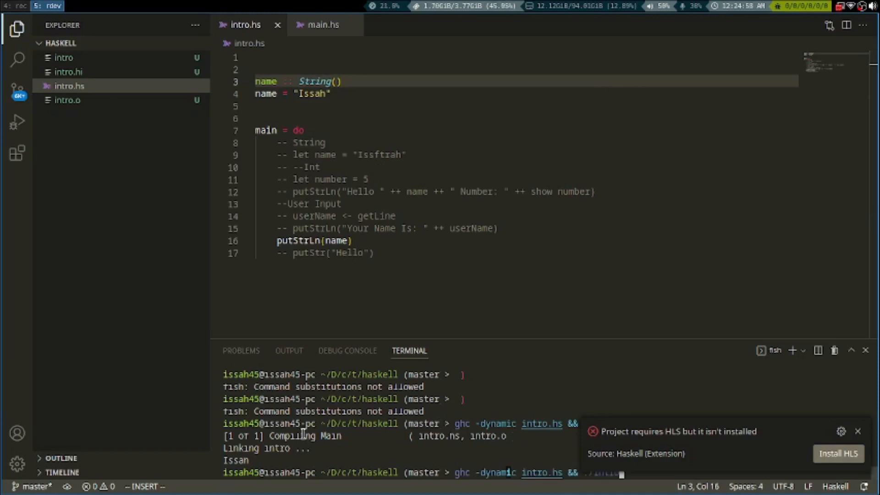
{"action": "key", "text": "Enter"}
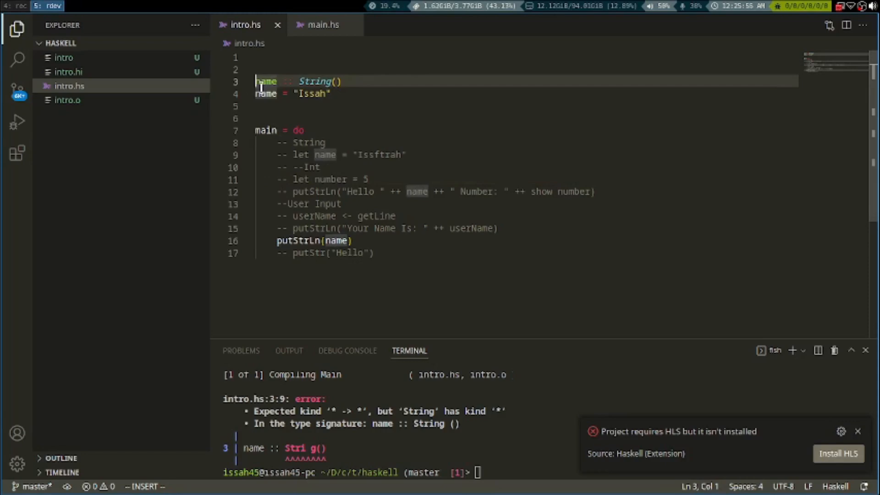
Comment out the signature, define names = ["Issah", "Habeeb", "Rodiyah"] and print names.
{"action": "type", "text": "--"}
{"action": "left_click", "coordinate": [525, 94]}
{"action": "type", "text": "names"}
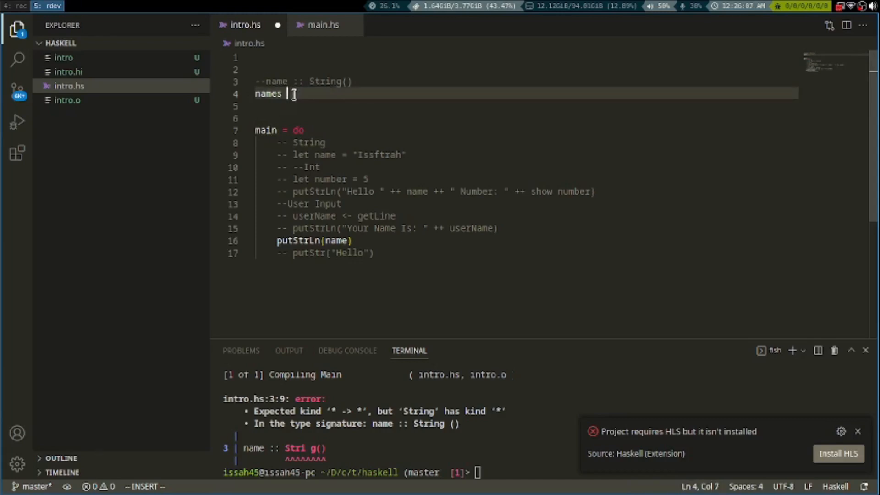
{"action": "type", "text": "= []"}
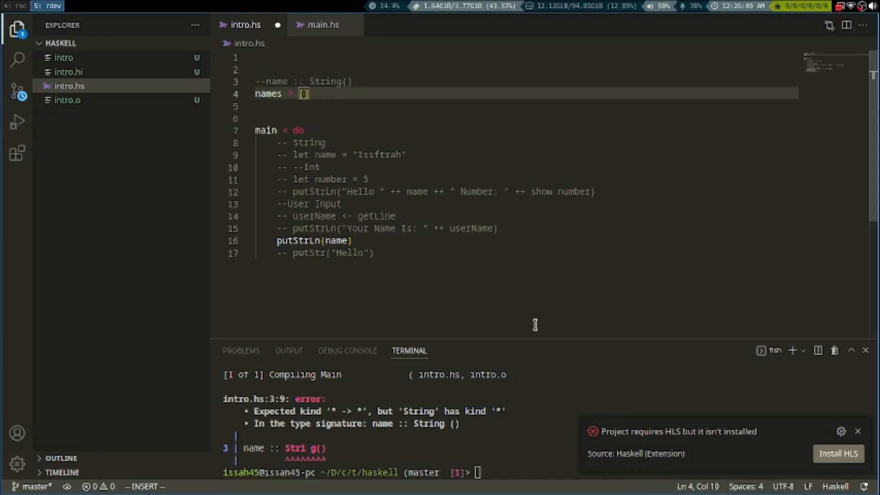
{"action": "type", "text": "\"Iss"}
{"action": "key", "text": "Enter"}
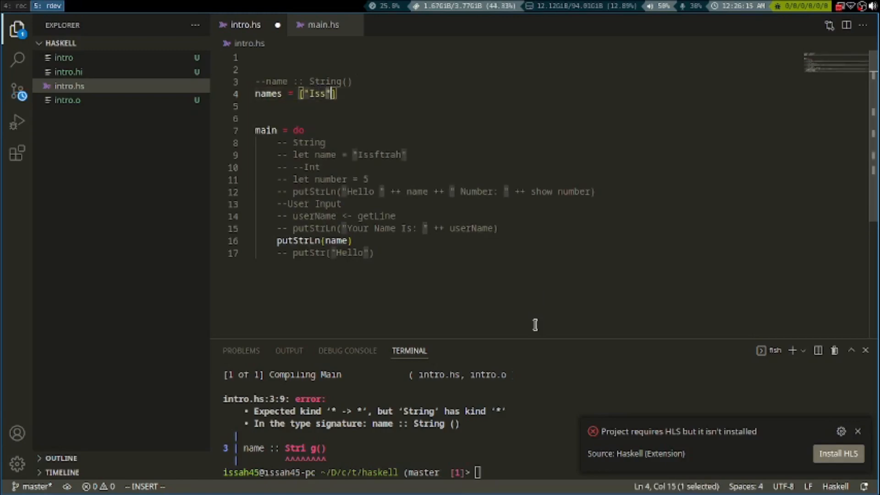
{"action": "type", "text": "ah"}
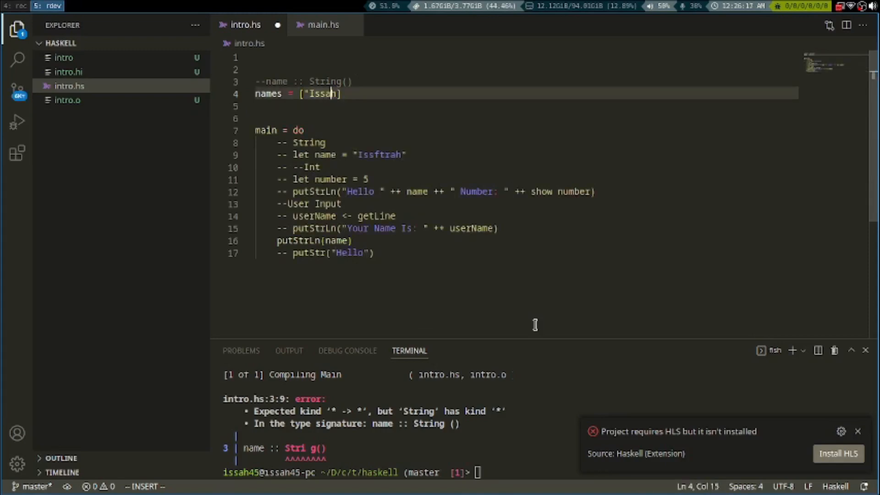
{"action": "type", "text": ", \"Ha\""}
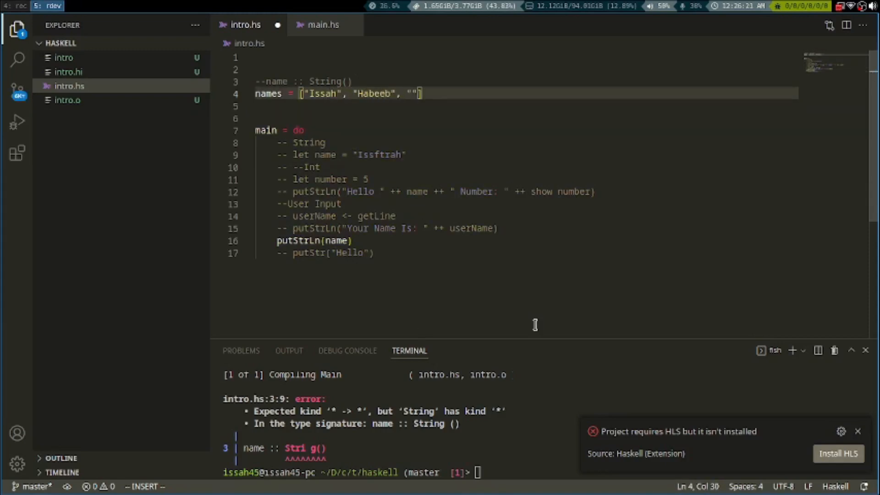
{"action": "type", "text": "rob"}
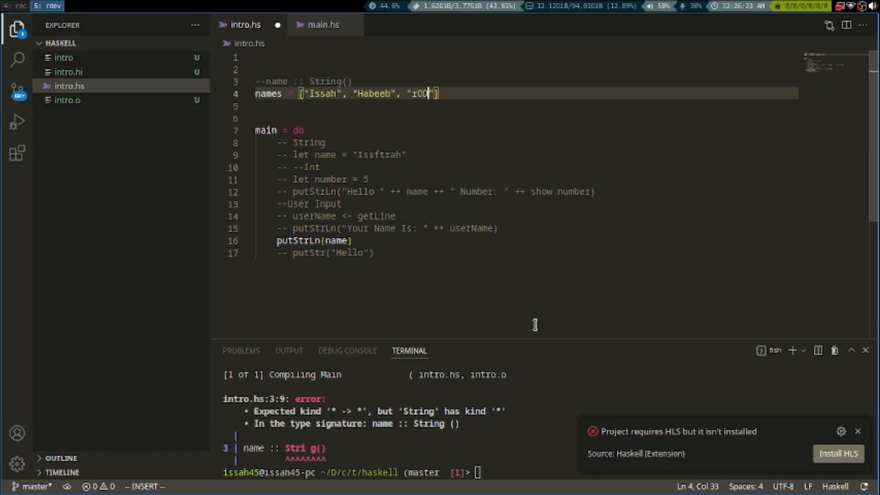
{"action": "type", "text": "Rofiy"}
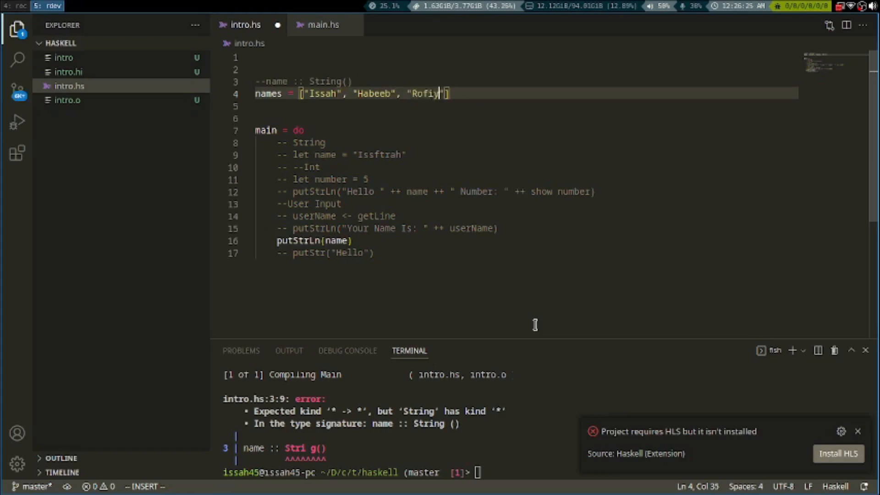
{"action": "type", "text": "ah"}
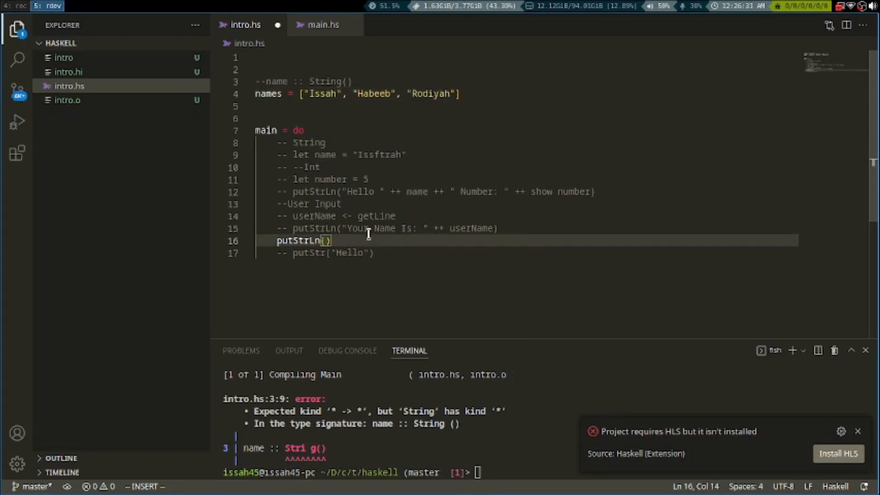
{"action": "type", "text": "names"}
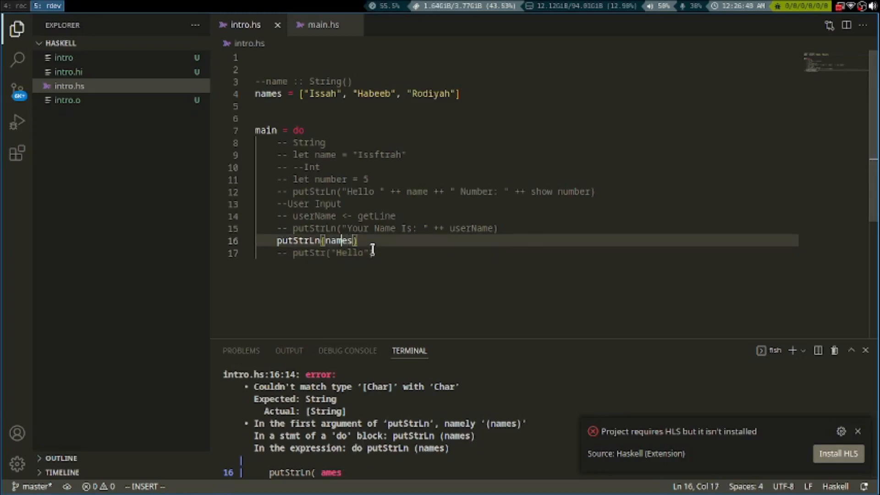
Print the list with show names, then remove show and recompile with names indexing.
{"action": "type", "text": "show"}
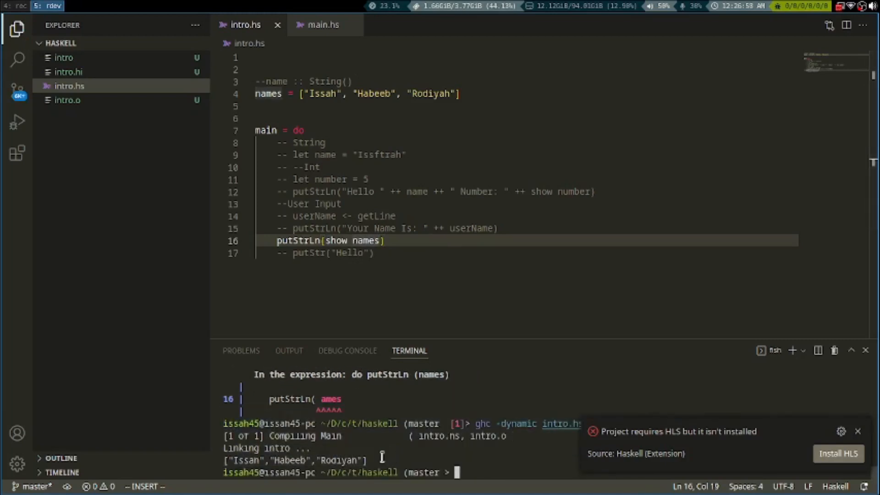
{"action": "mouse_move", "coordinate": [356, 430]}
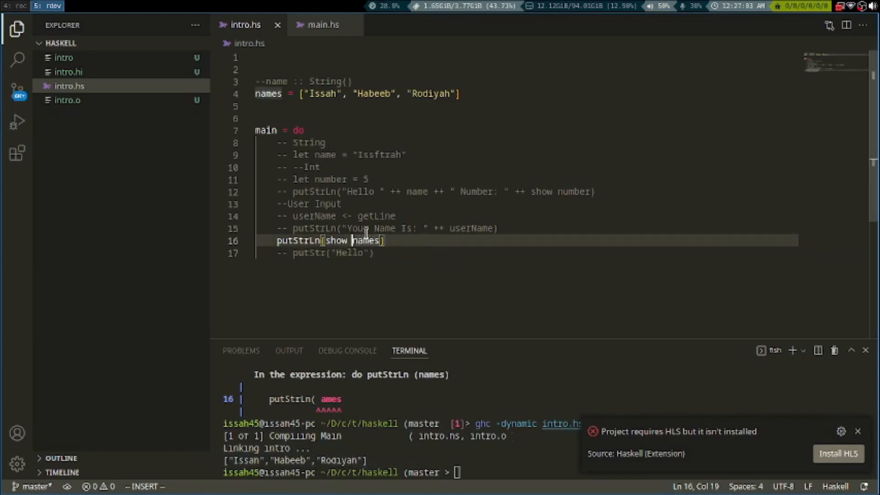
{"action": "key", "text": "Backspace"}
{"action": "type", "text": " !! 0"}
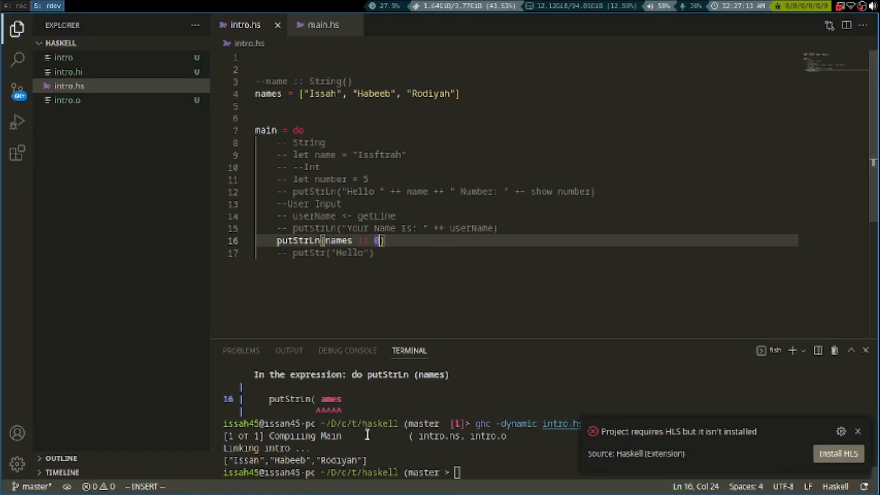
{"action": "type", "text": "1"}
{"action": "key", "text": "Enter"}
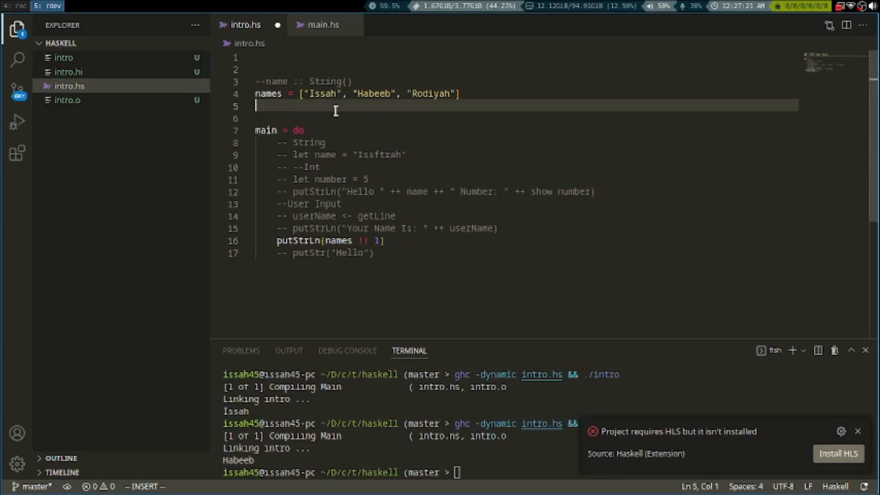
Define firstName = names !! 1, print it, then change the index to 0.
{"action": "type", "text": "firstName ="}
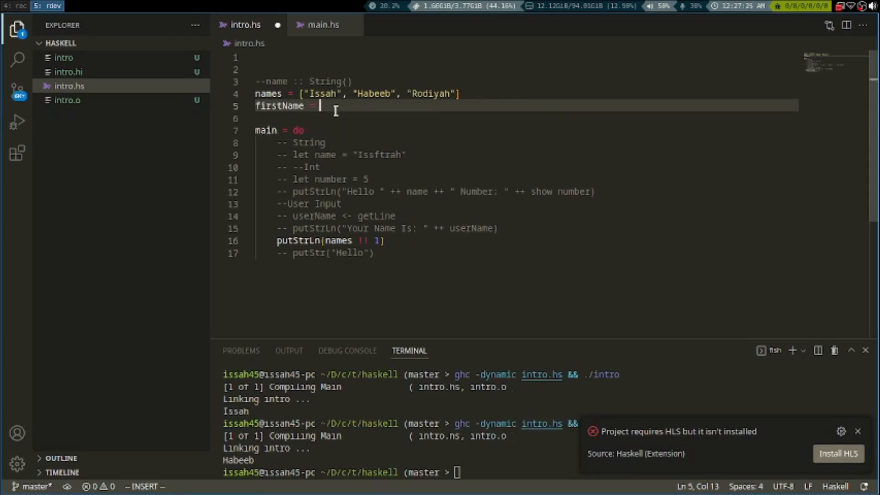
{"action": "type", "text": "names"}
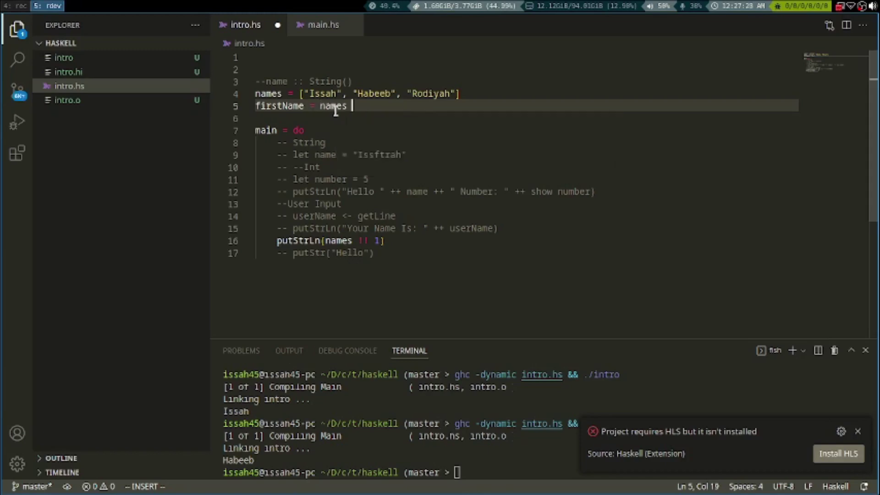
{"action": "type", "text": "!! 1"}
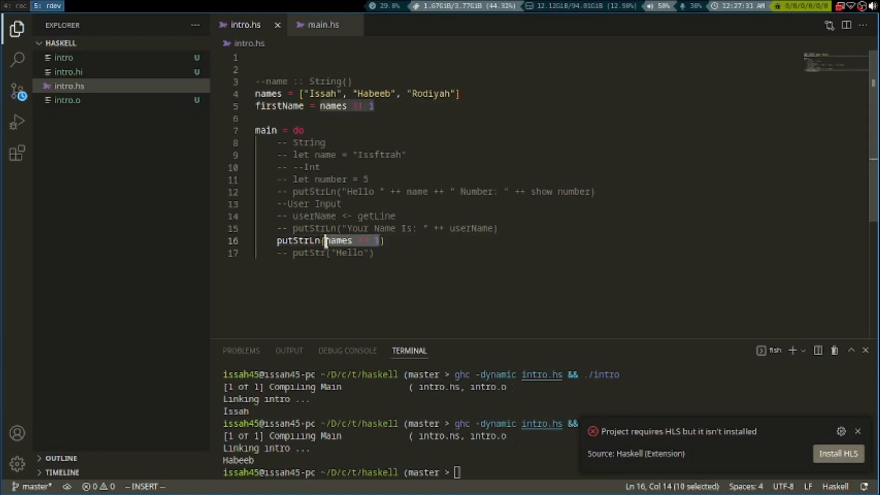
{"action": "type", "text": "firstName"}
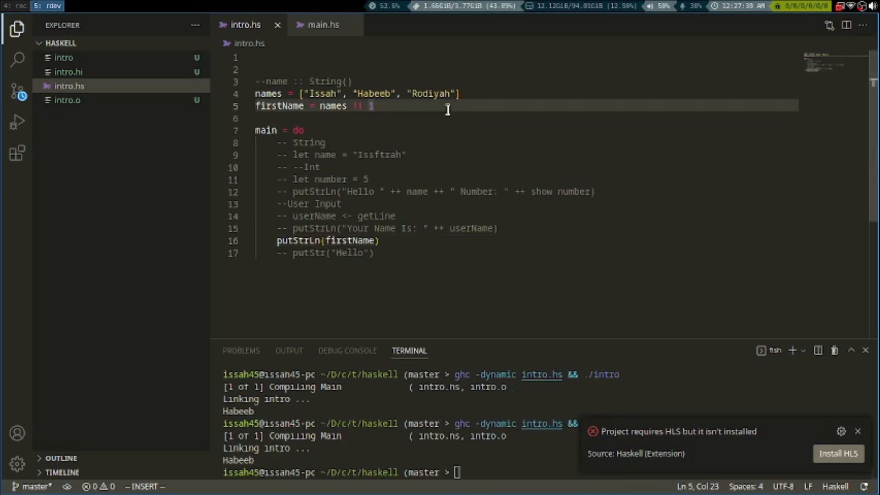
{"action": "type", "text": "0"}
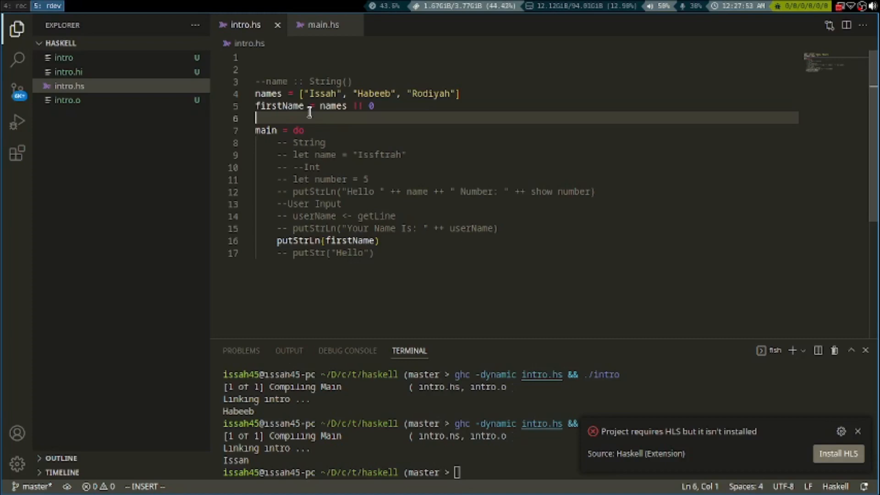
{"action": "mouse_move", "coordinate": [488, 259]}
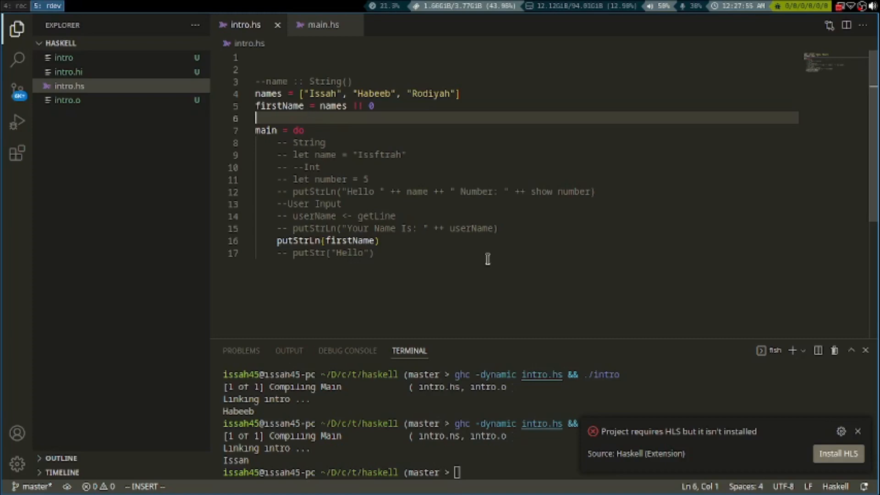